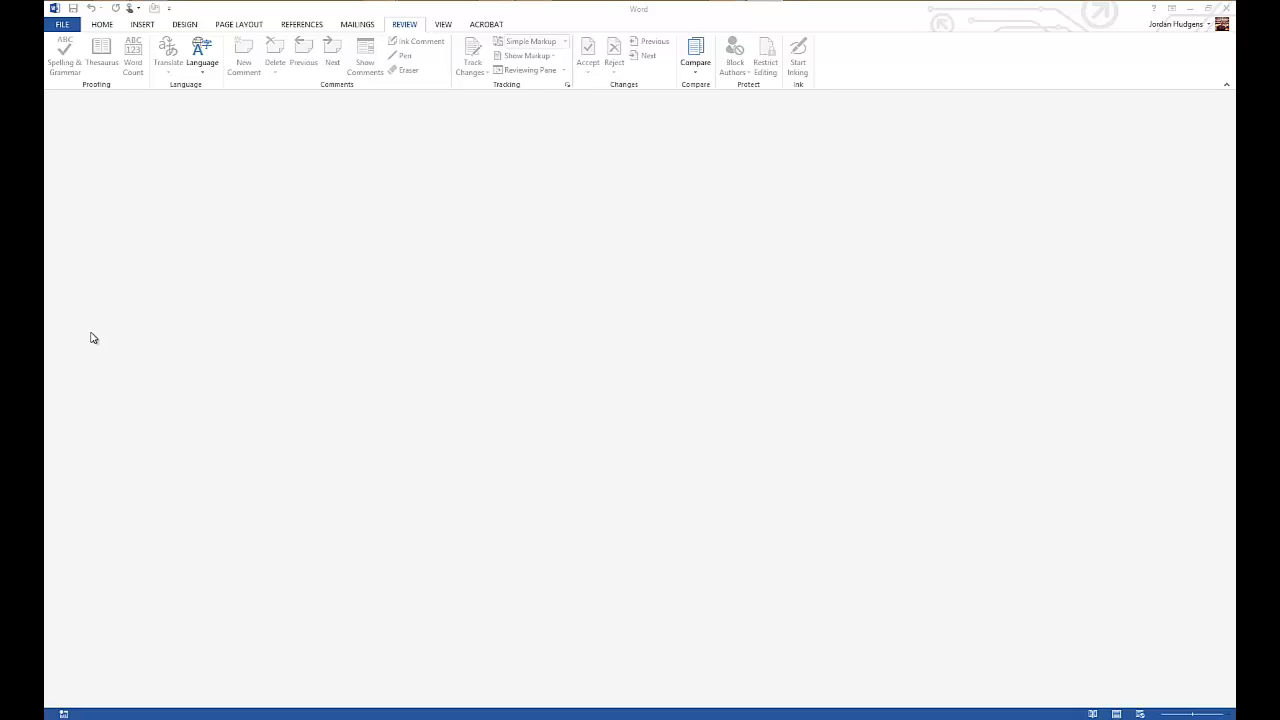
pyautogui.moveTo(115, 318)
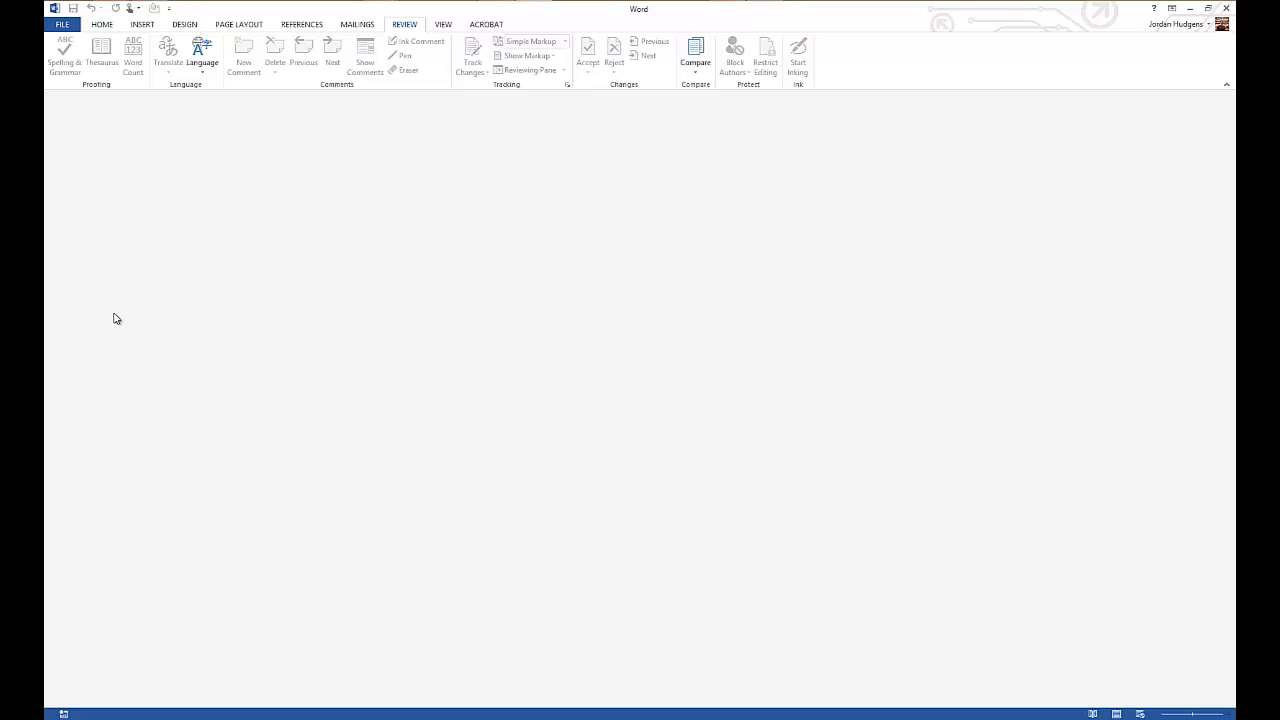
pyautogui.moveTo(178, 315)
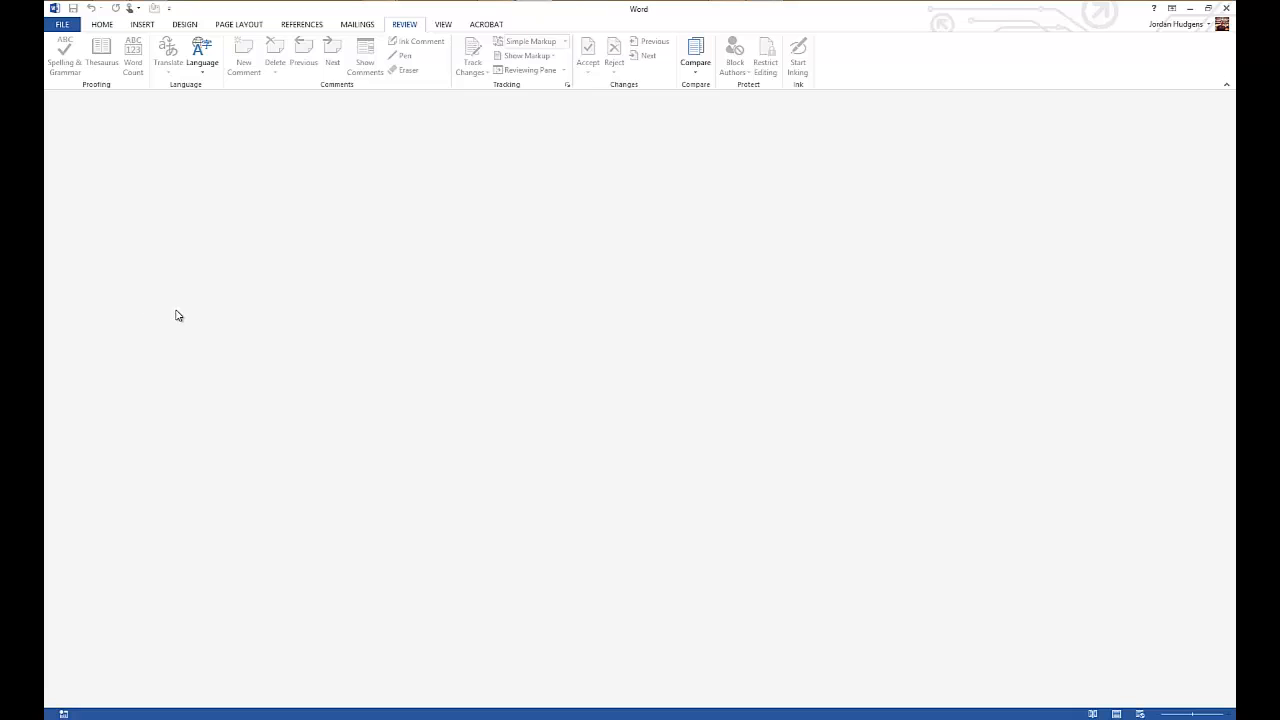
pyautogui.moveTo(180, 318)
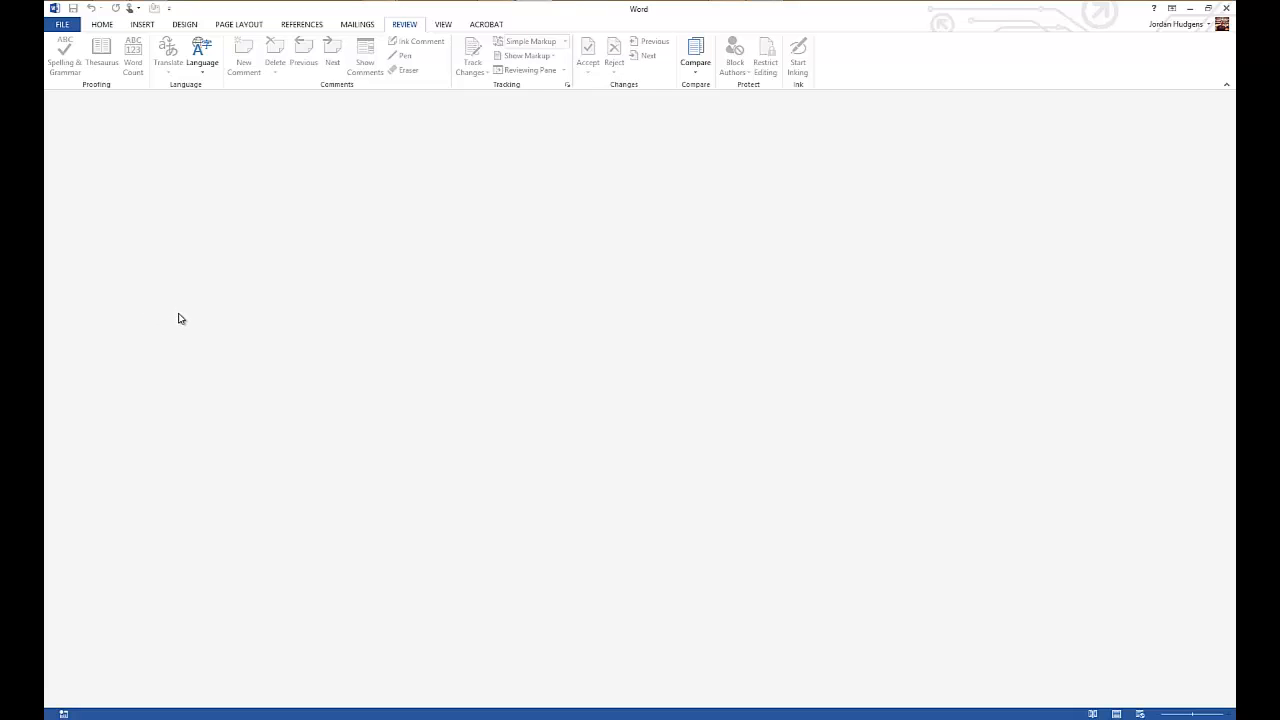
pyautogui.moveTo(136, 224)
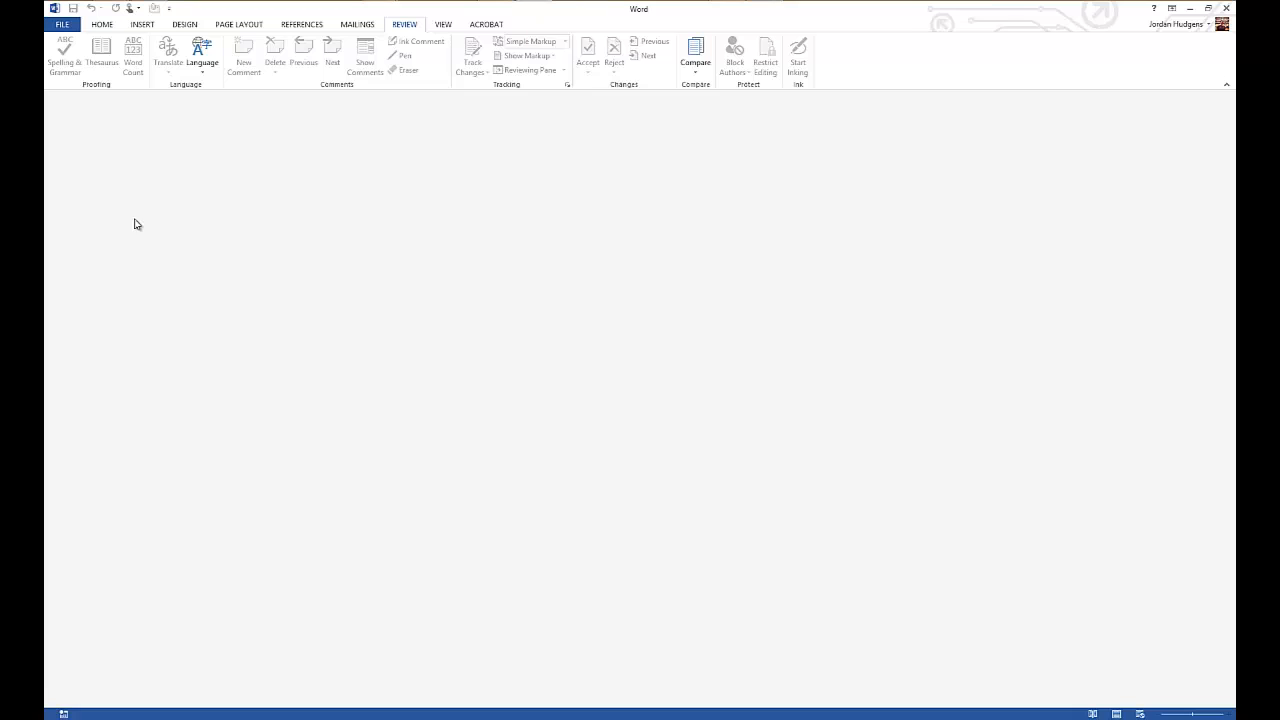
pyautogui.moveTo(114, 147)
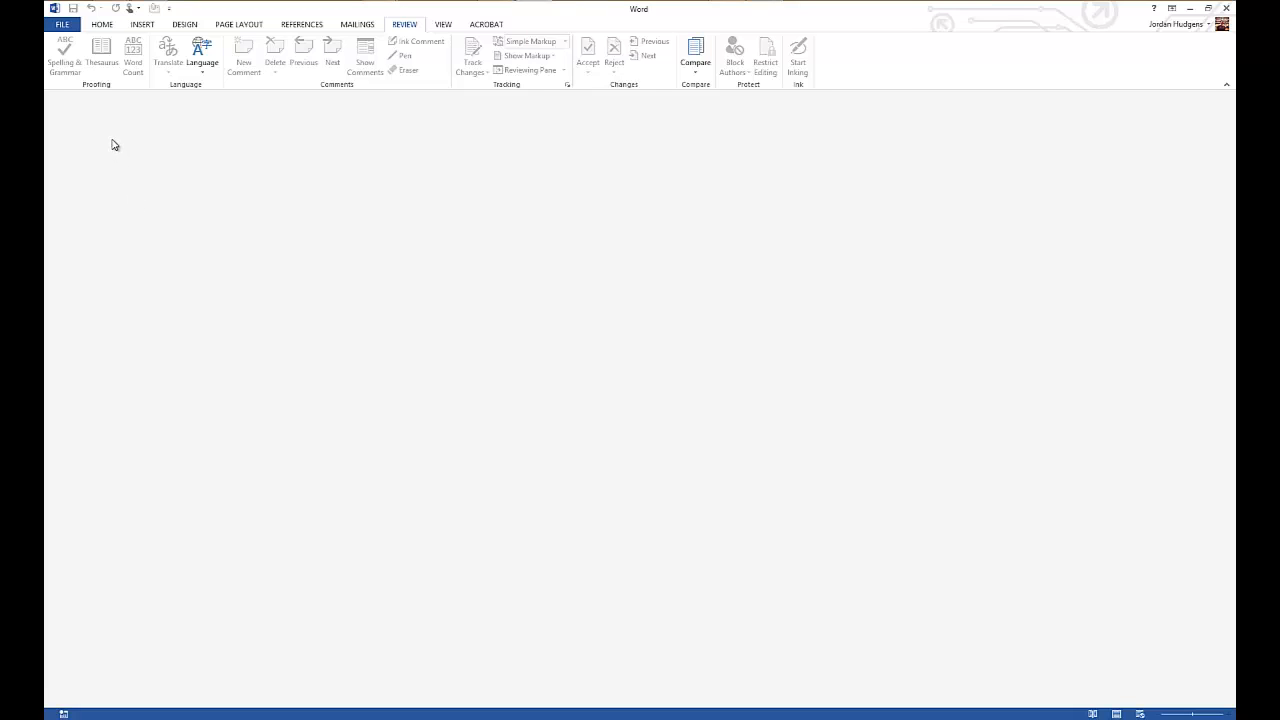
pyautogui.moveTo(228, 233)
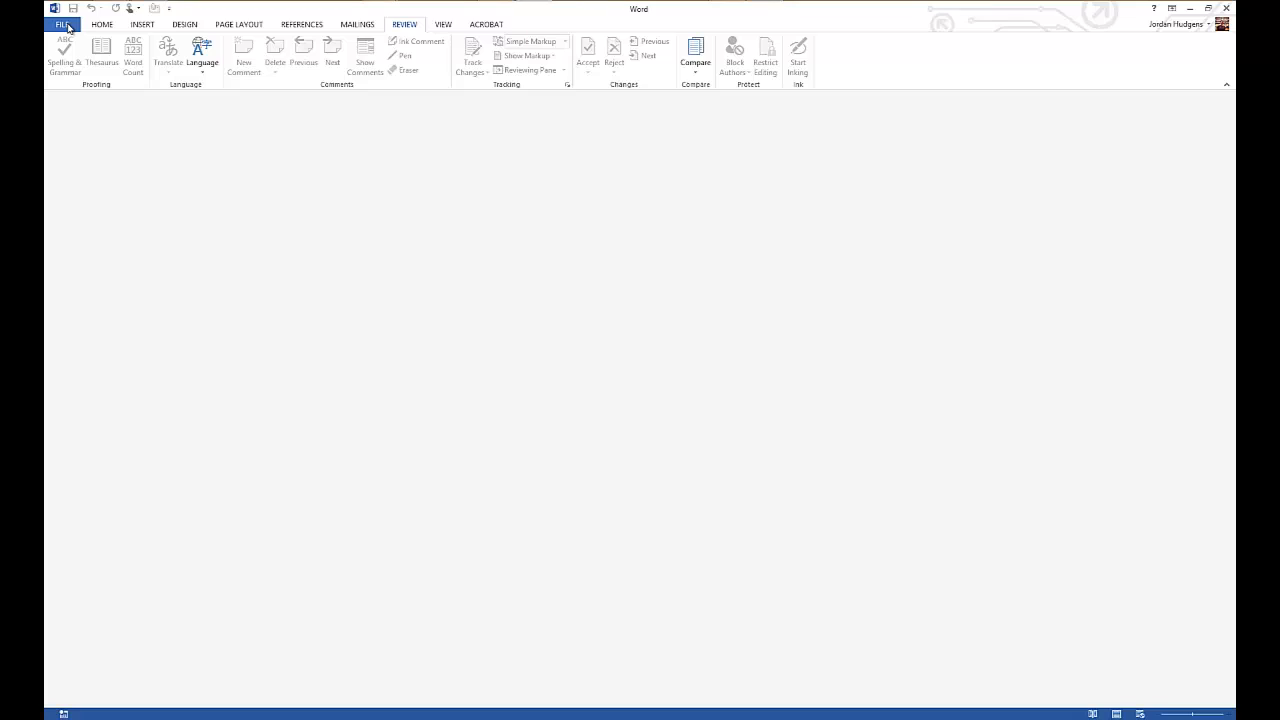
# Create a blank document, close it, and return to the backstage Open page.
pyautogui.click(62, 23)
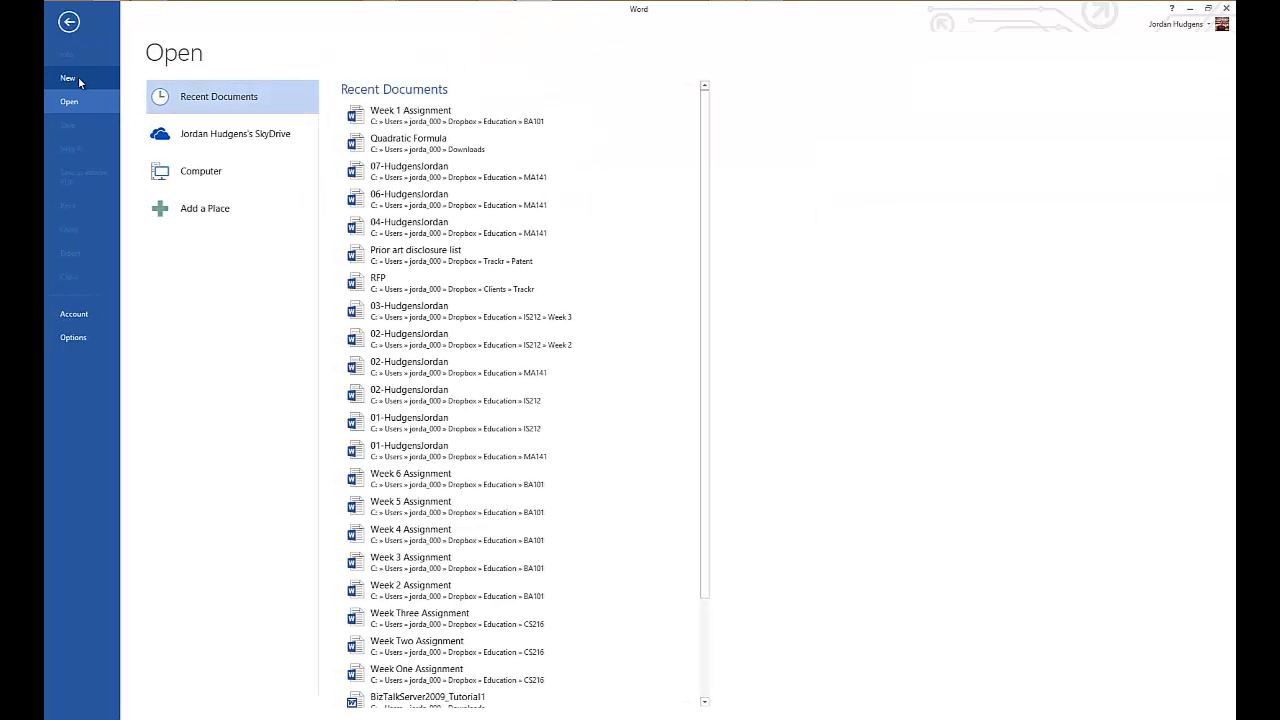
pyautogui.click(68, 78)
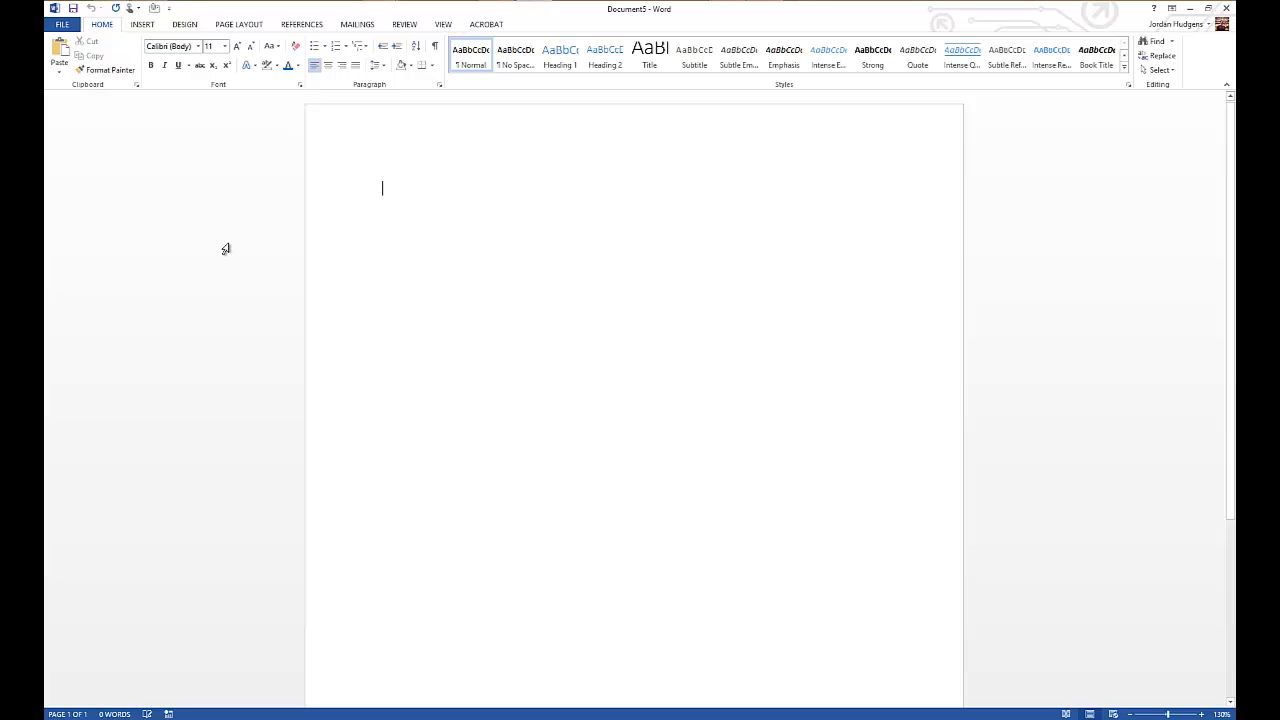
pyautogui.click(62, 24)
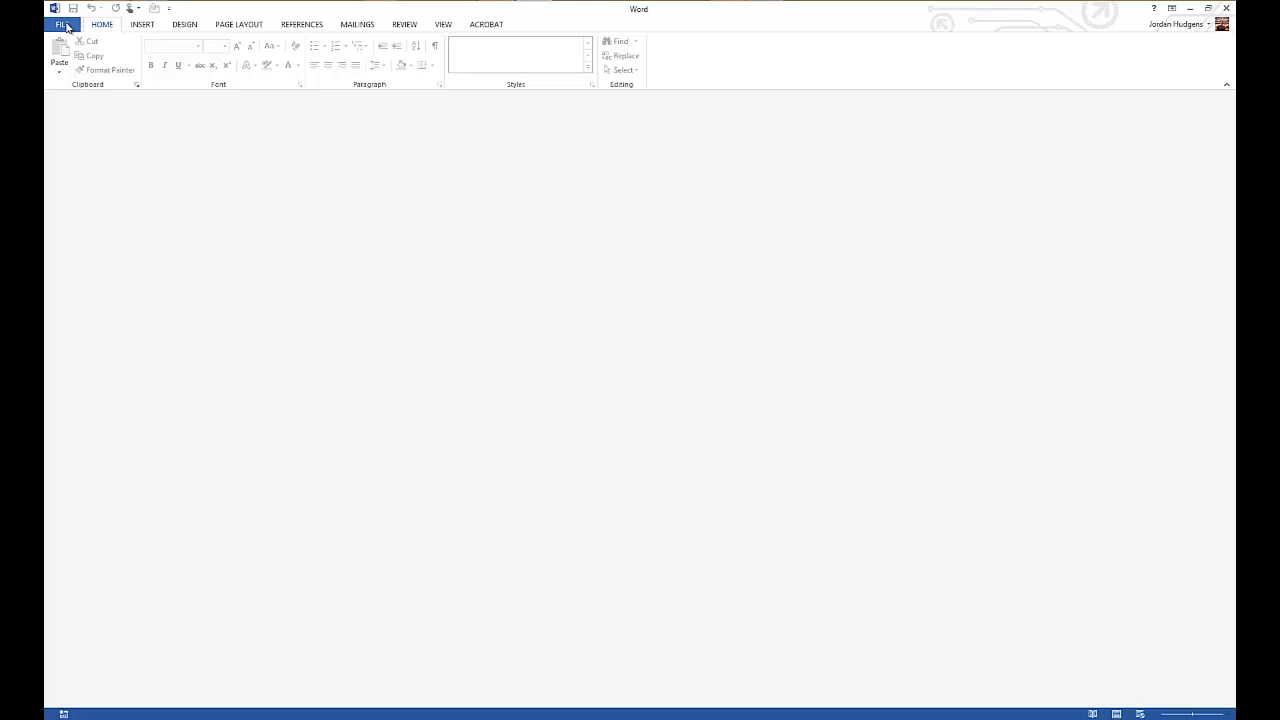
pyautogui.click(61, 23)
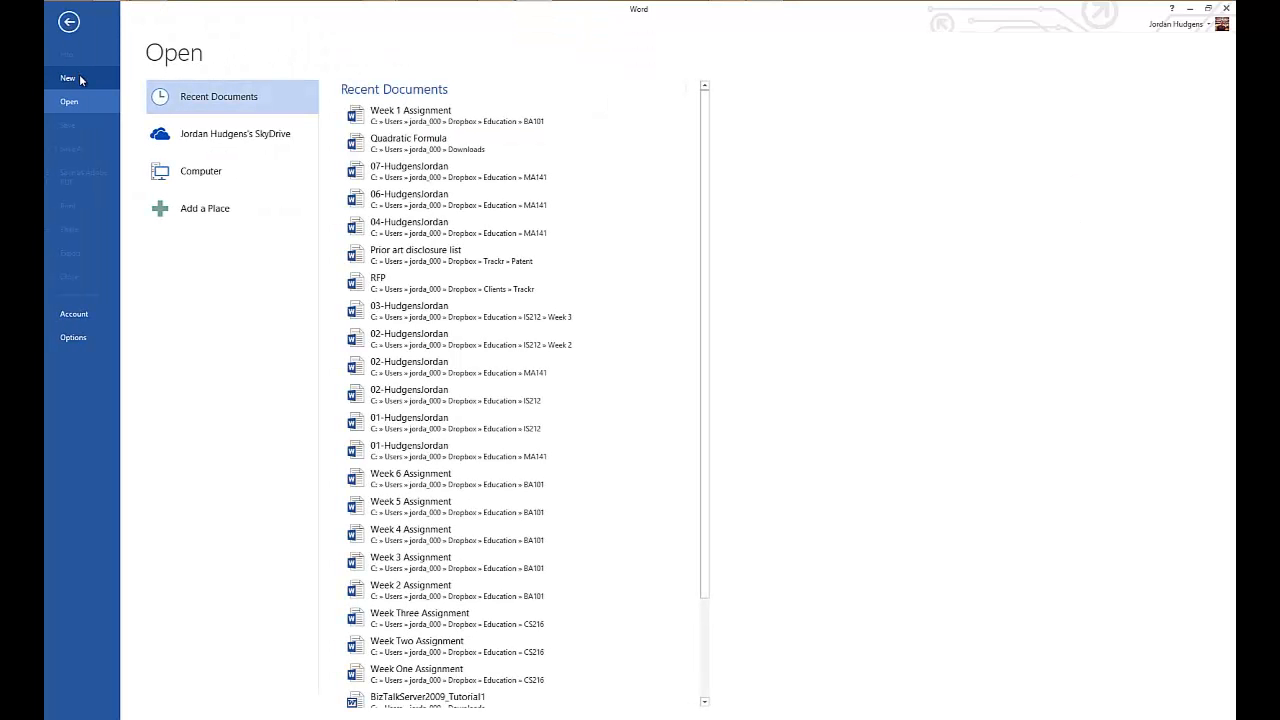
# Search the online templates for Resume and scroll through the resume designs.
pyautogui.click(68, 78)
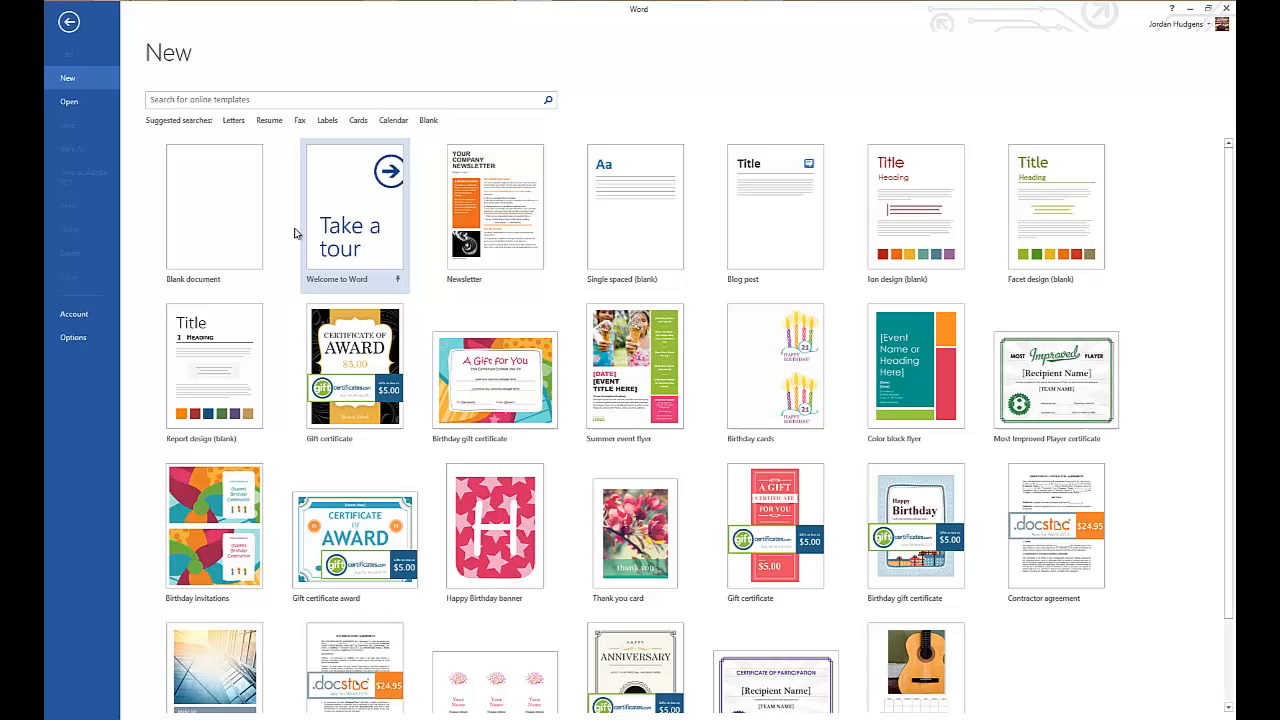
pyautogui.scroll(-3)
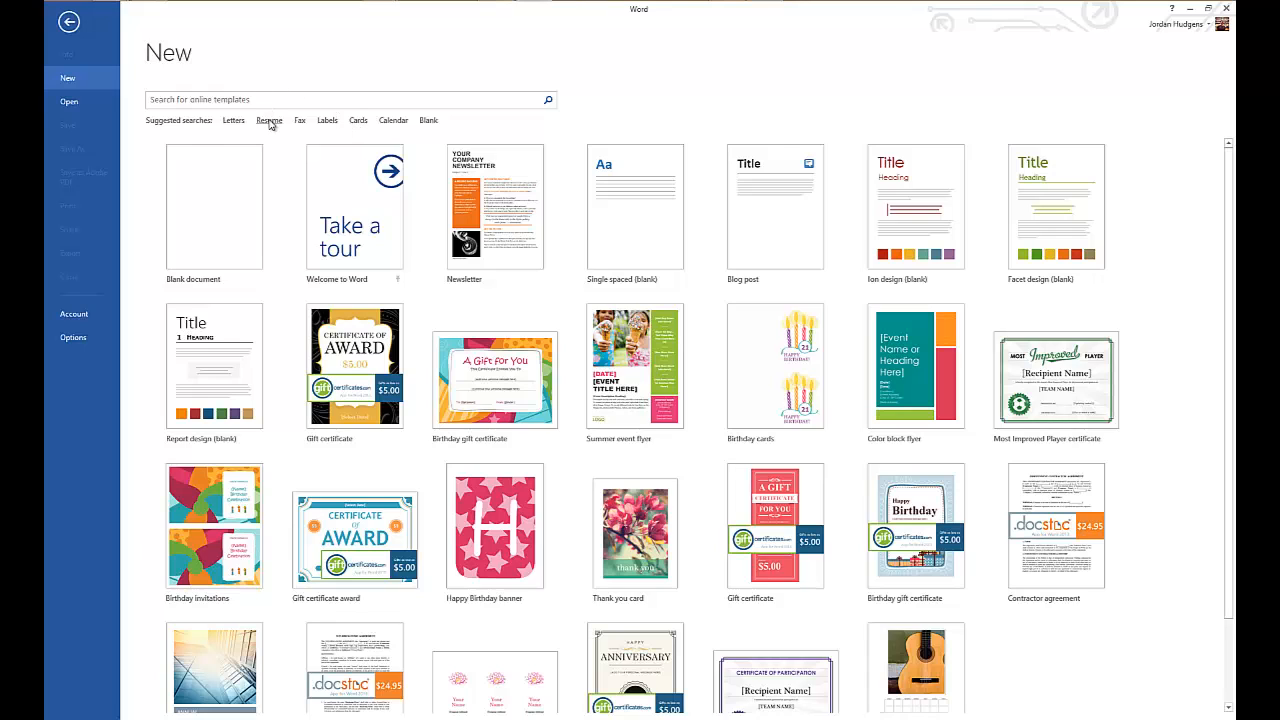
pyautogui.click(269, 120)
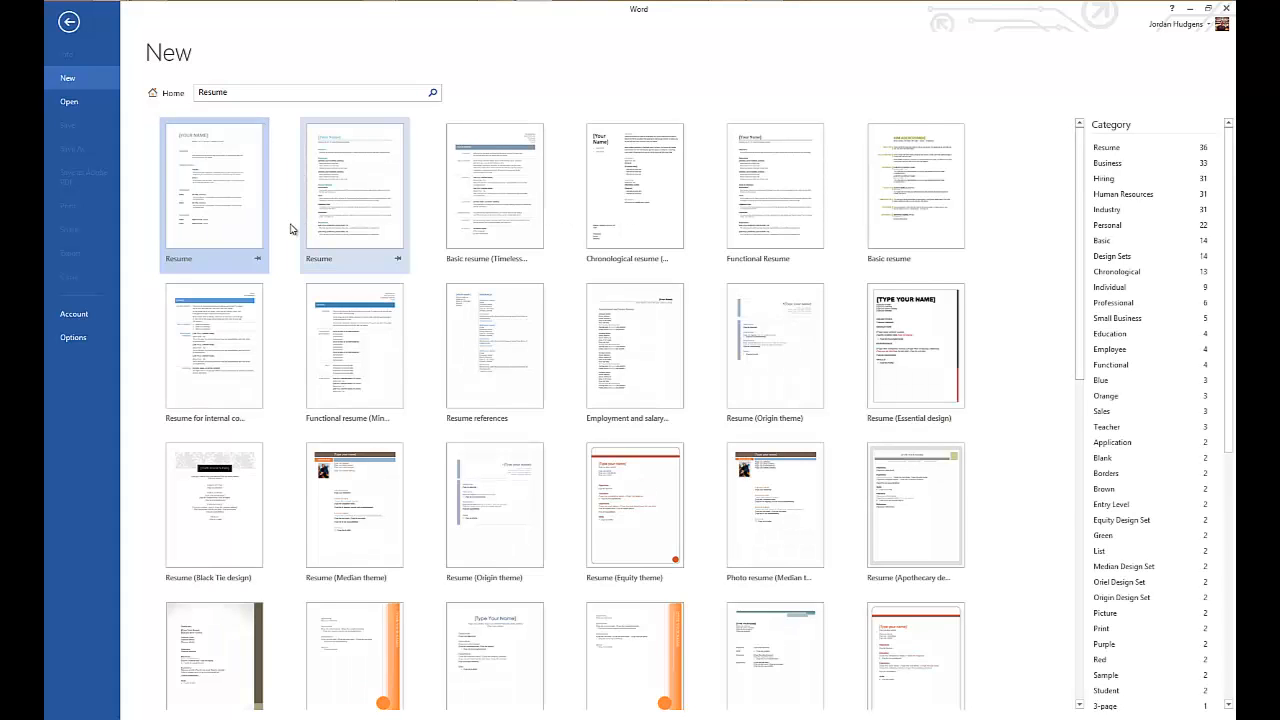
pyautogui.scroll(-3)
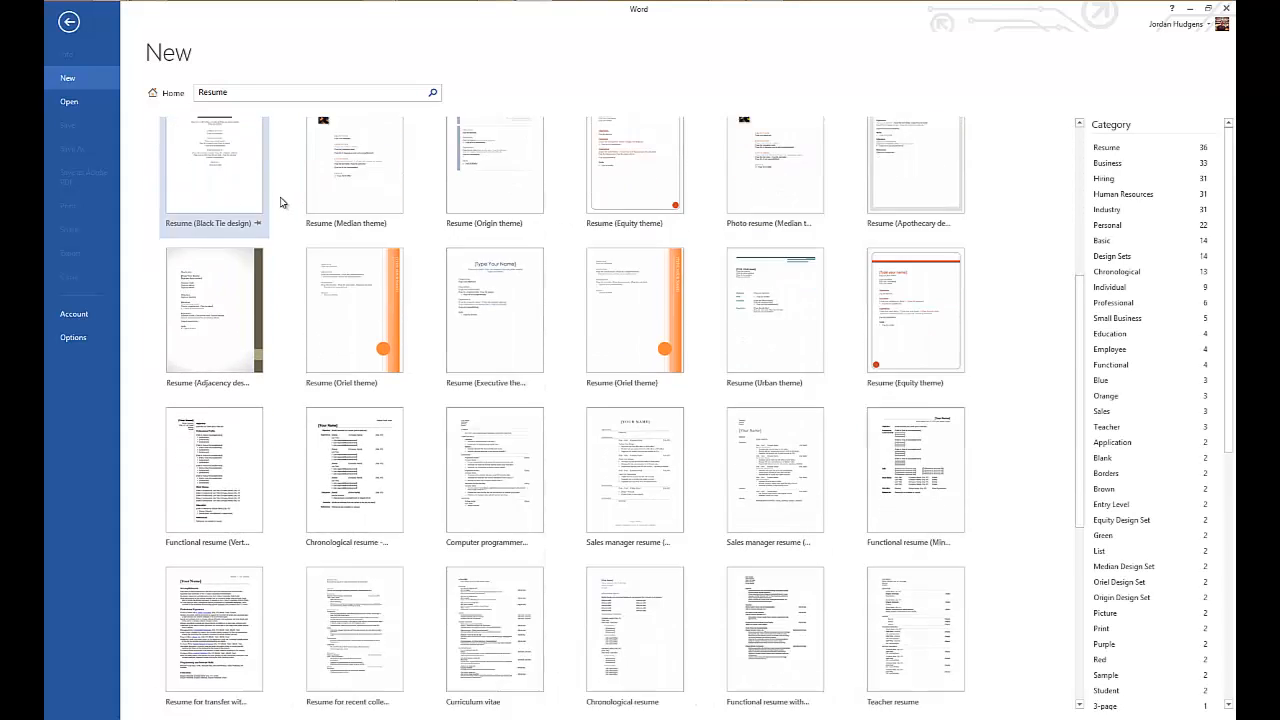
pyautogui.scroll(-3)
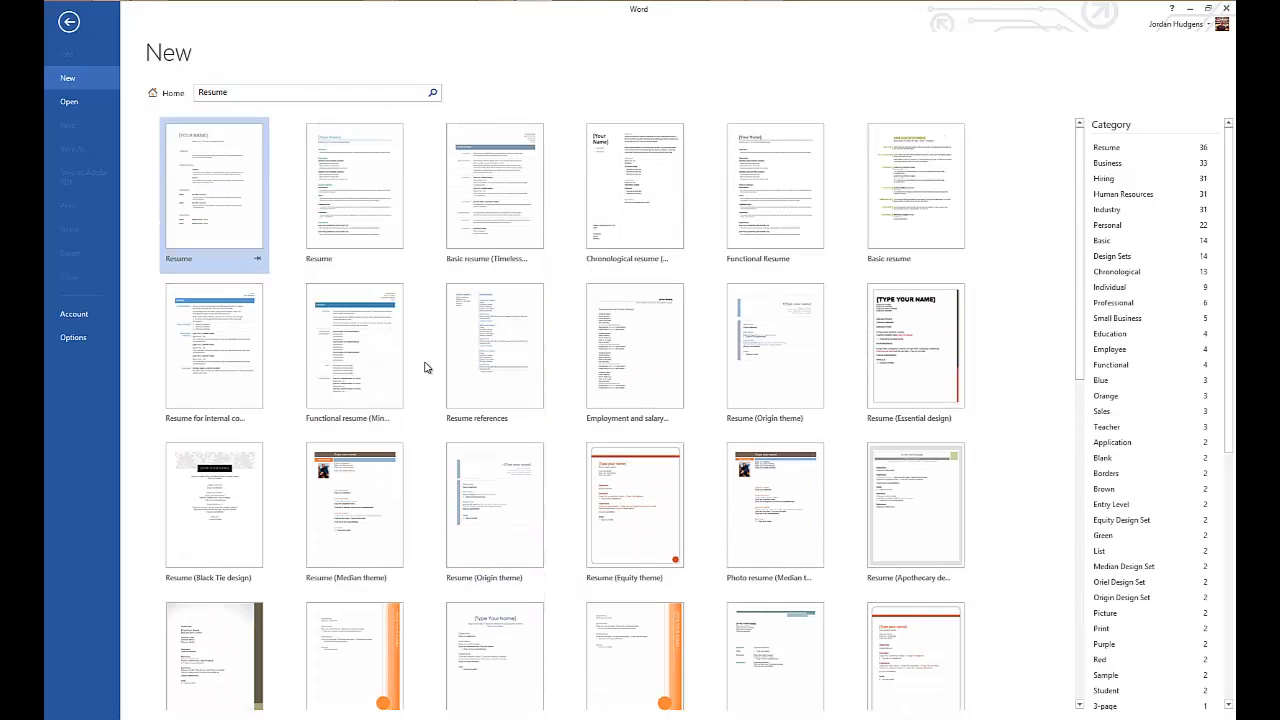
pyautogui.moveTo(75, 76)
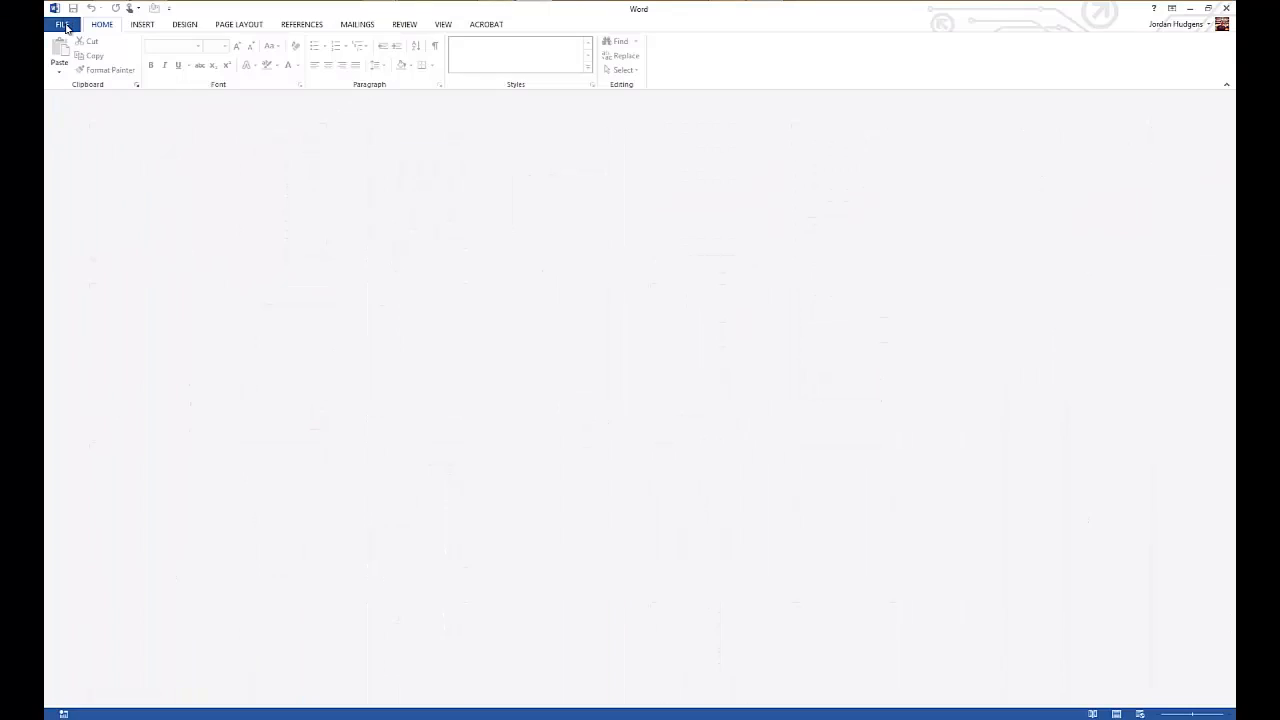
# Preview both pages of the Newsletter template and create a document from it.
pyautogui.click(62, 24)
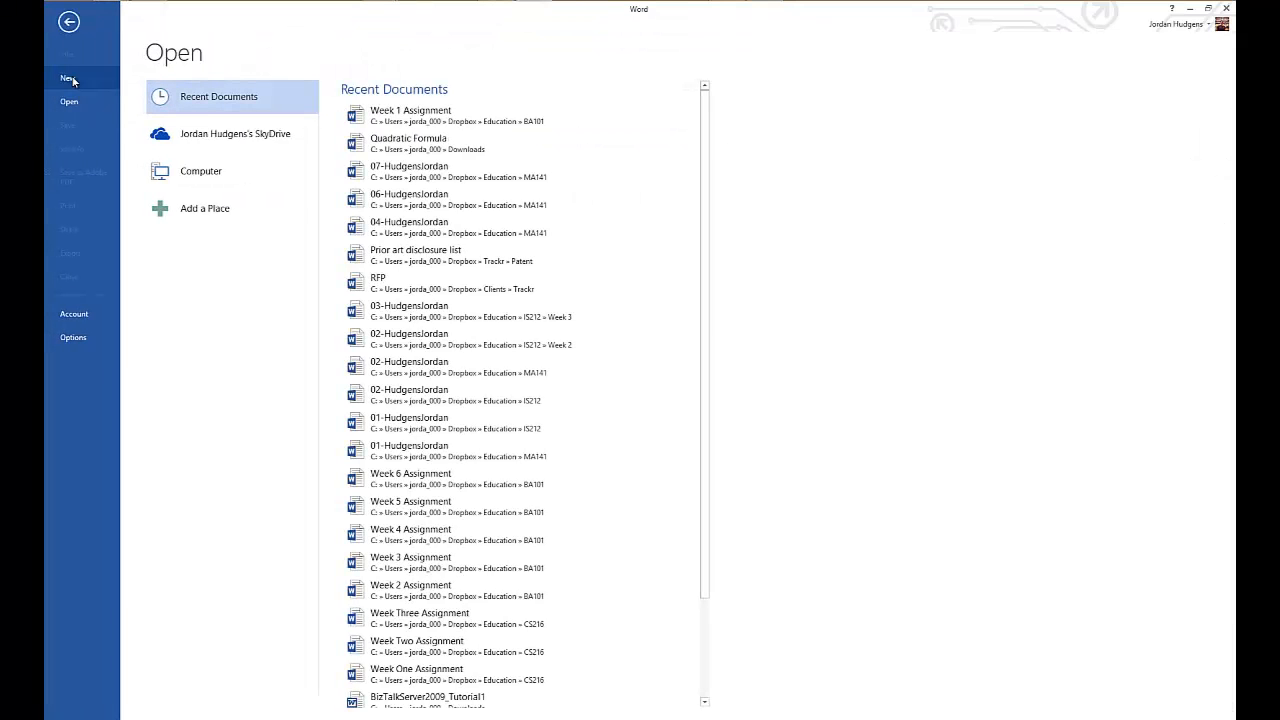
pyautogui.click(67, 78)
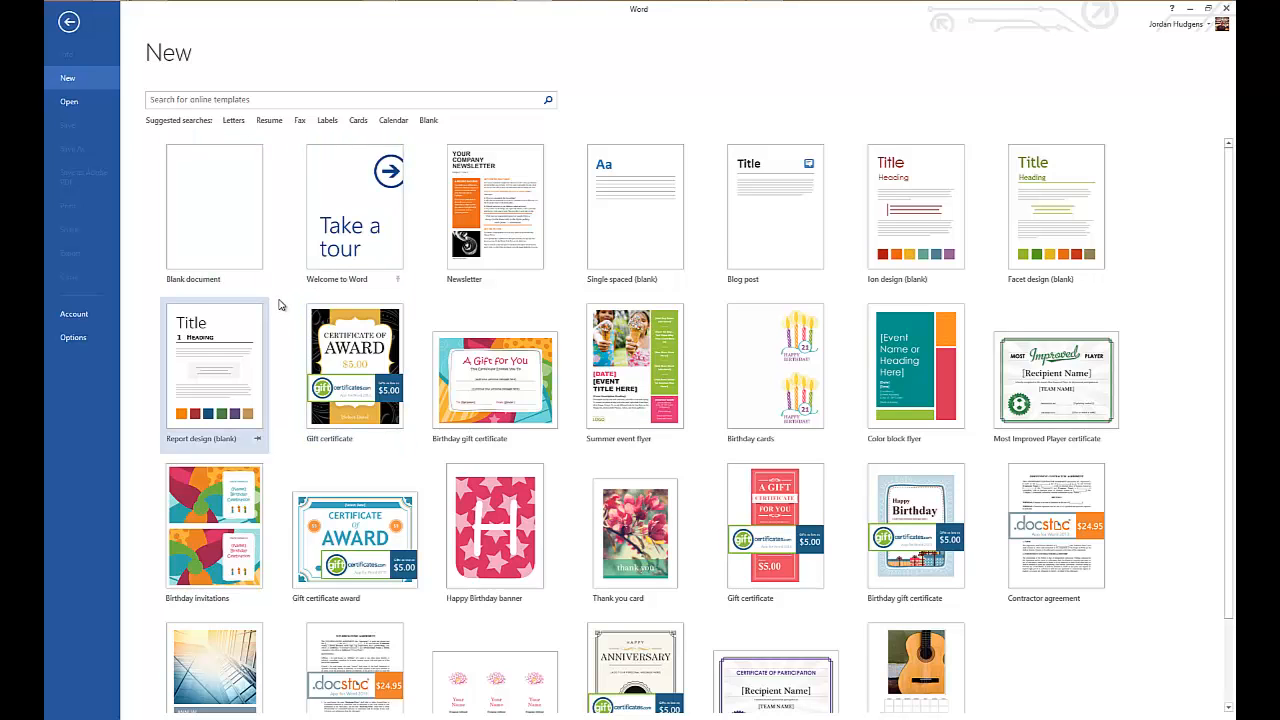
pyautogui.moveTo(494, 207)
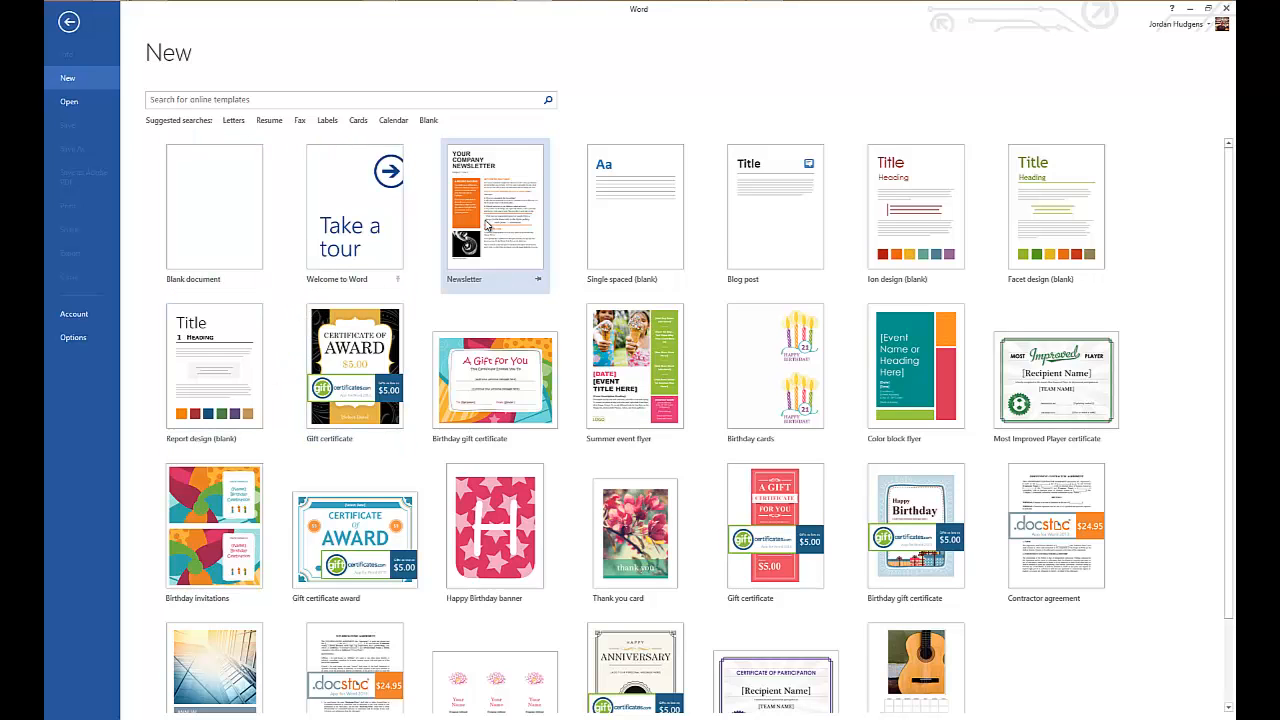
pyautogui.click(494, 215)
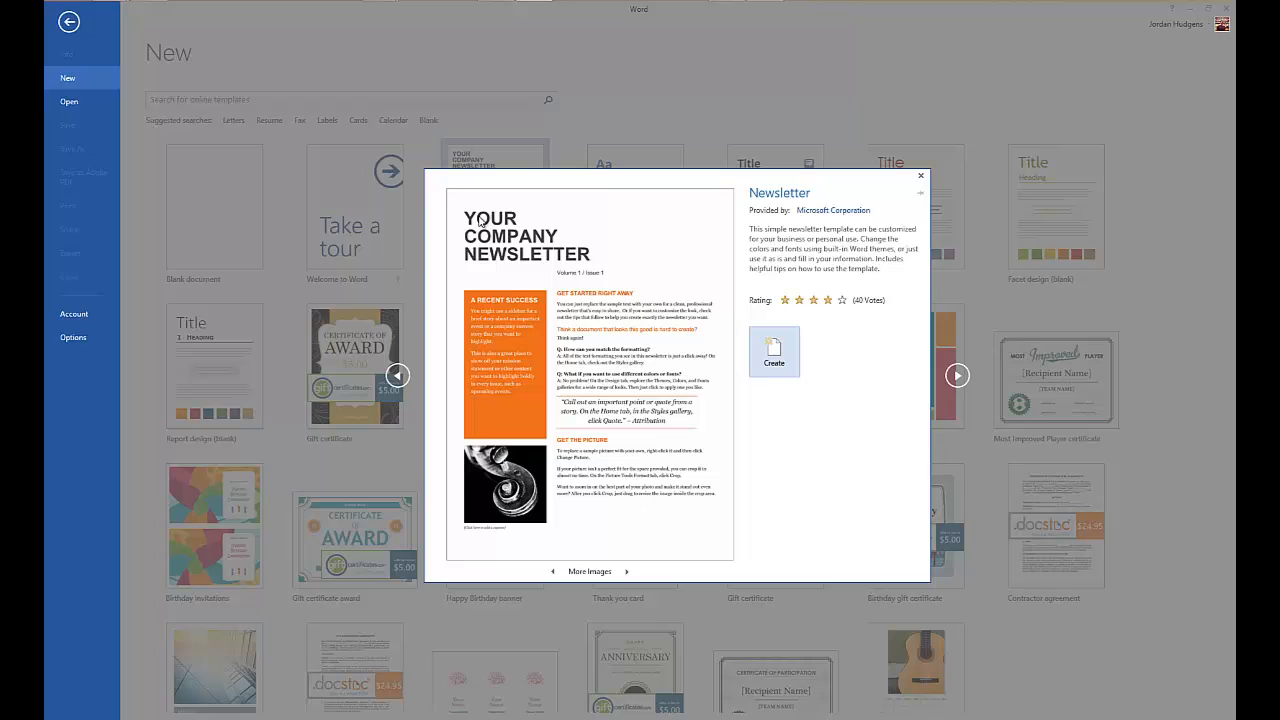
pyautogui.moveTo(643, 510)
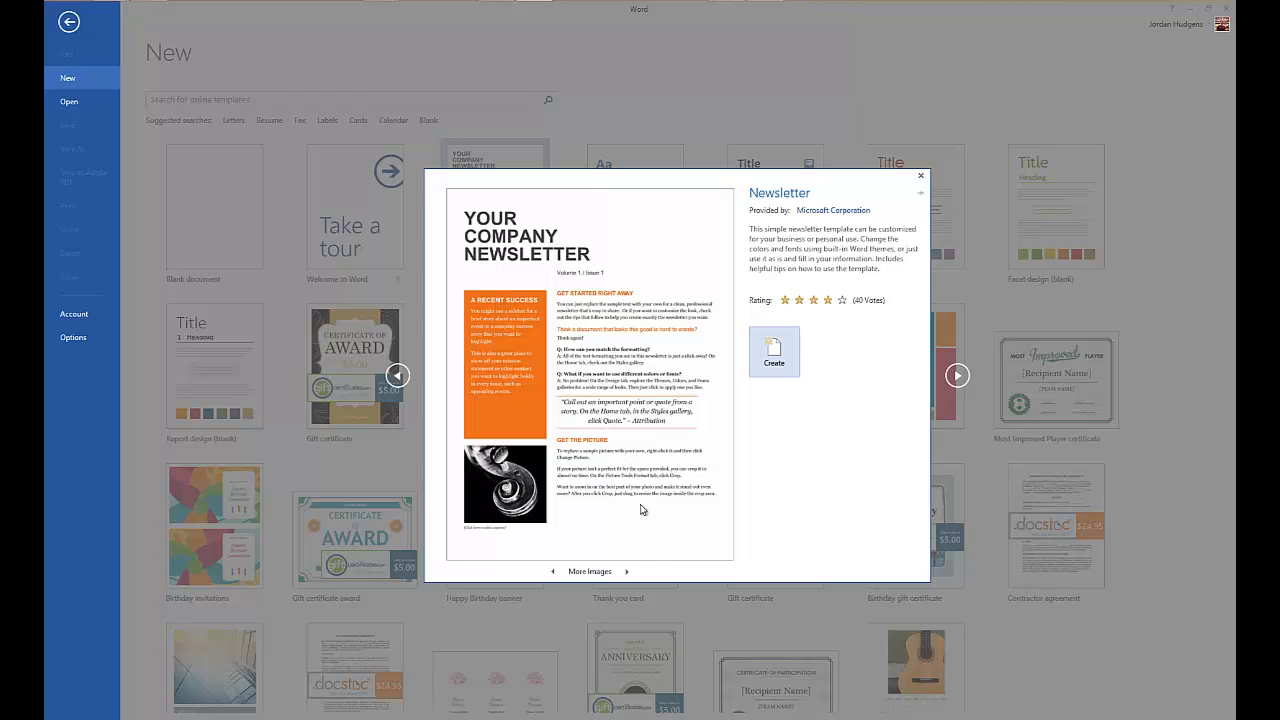
pyautogui.click(626, 571)
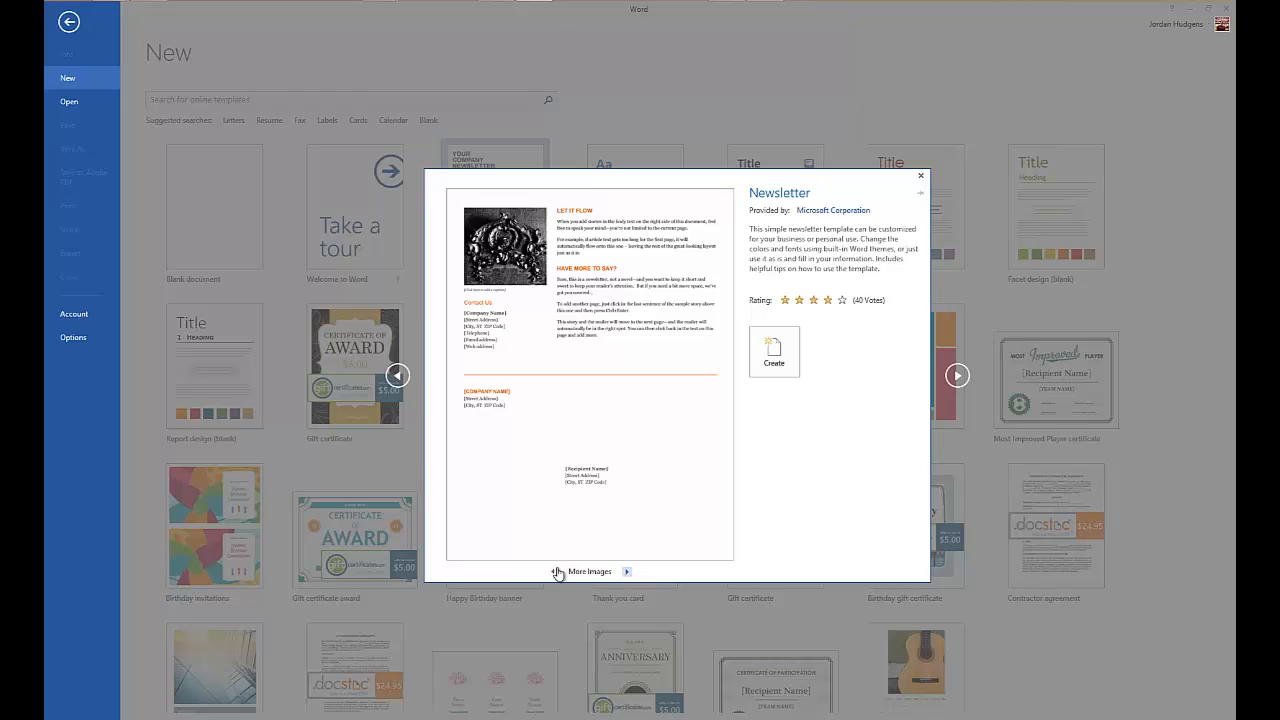
pyautogui.click(557, 571)
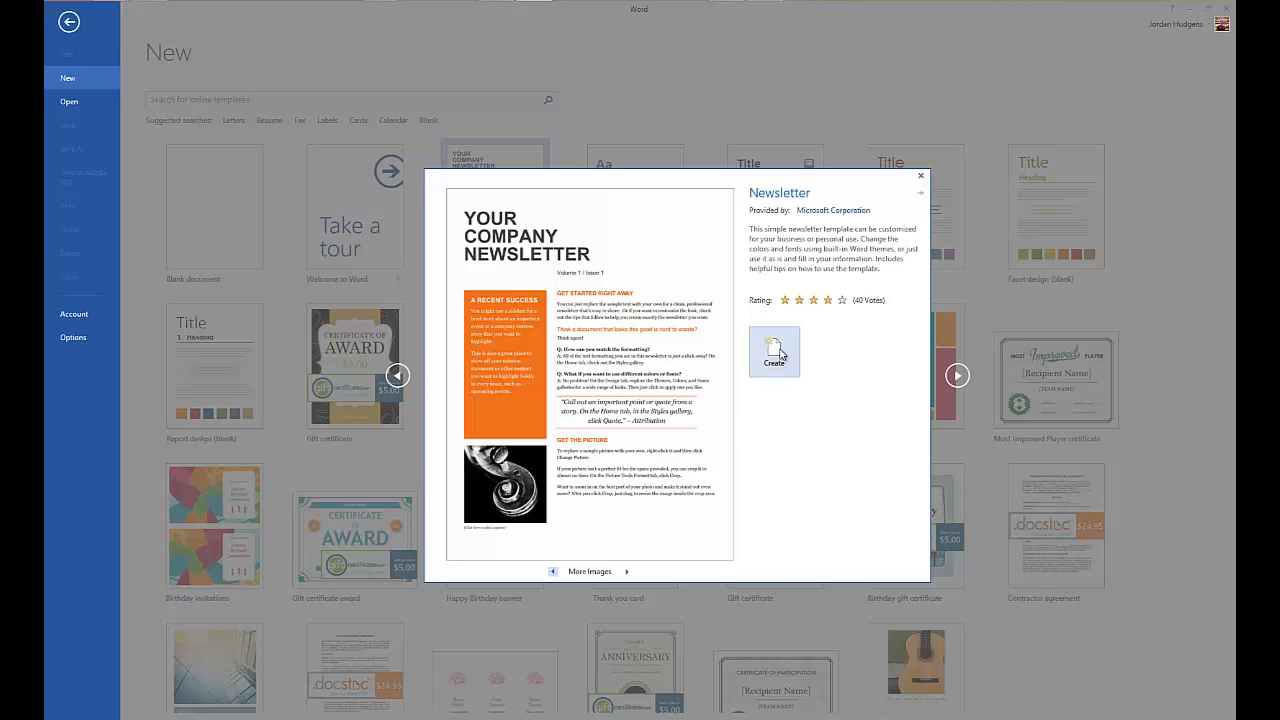
pyautogui.click(775, 352)
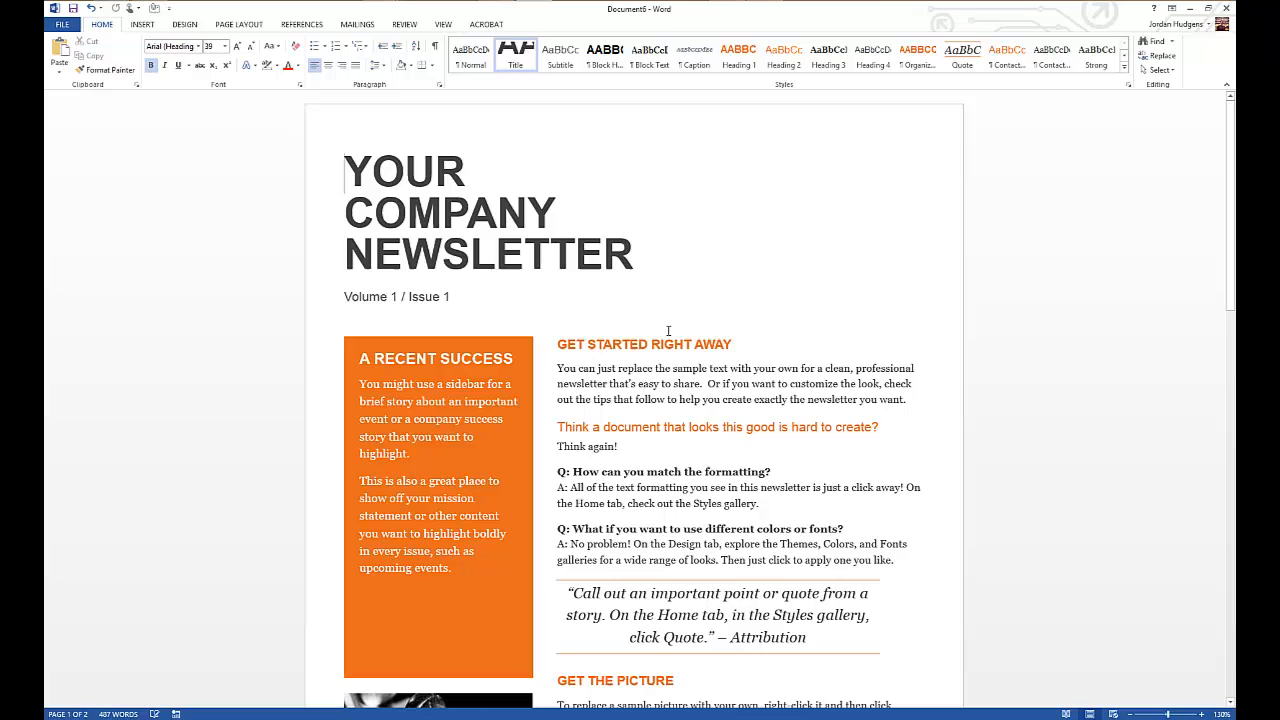
# Replace the YOUR COMPANY NEWSLETTER heading with ENERGY NEWS MONTHLY.
pyautogui.scroll(-3)
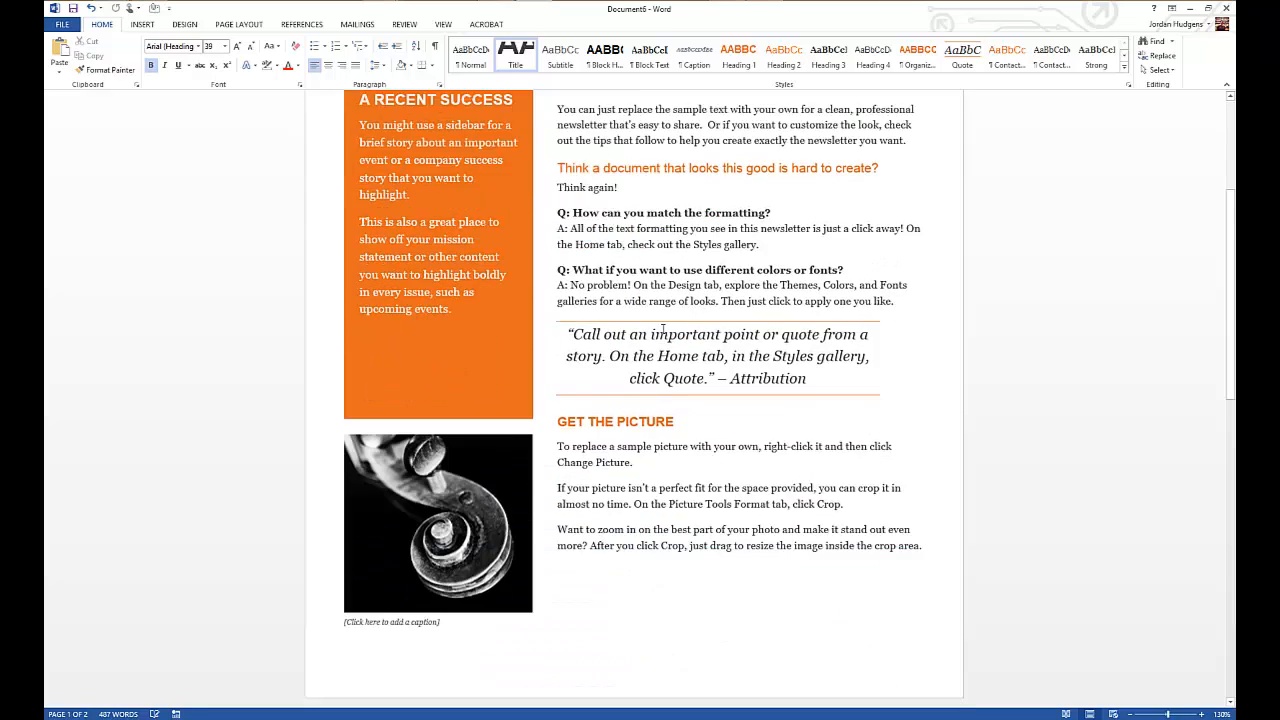
pyautogui.scroll(-3)
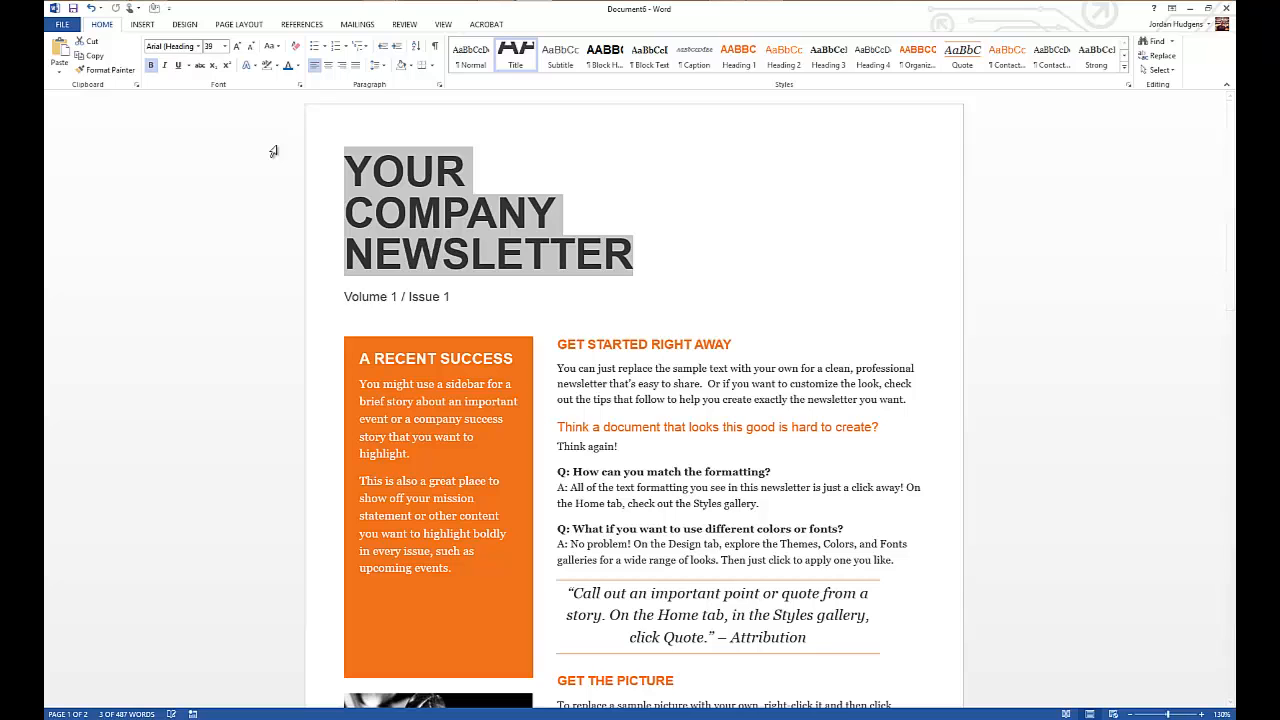
pyautogui.write('ENERGY NEWS MONTHLY')
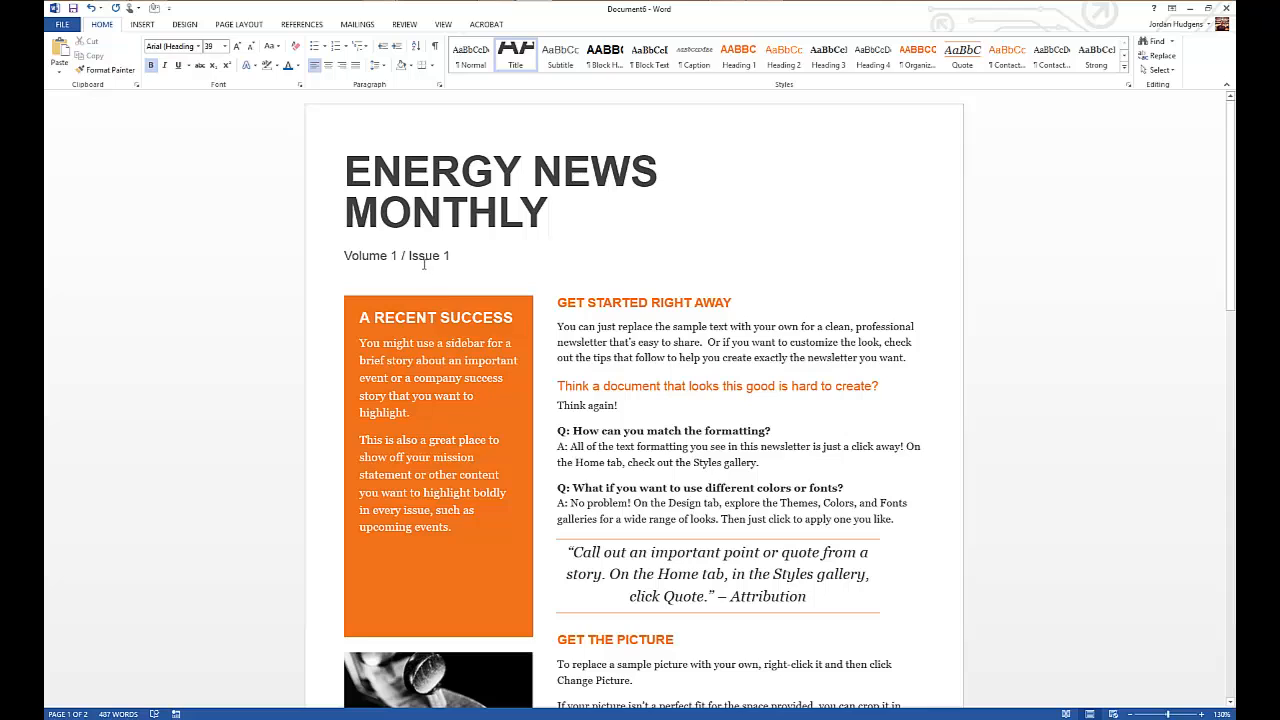
pyautogui.moveTo(538, 421)
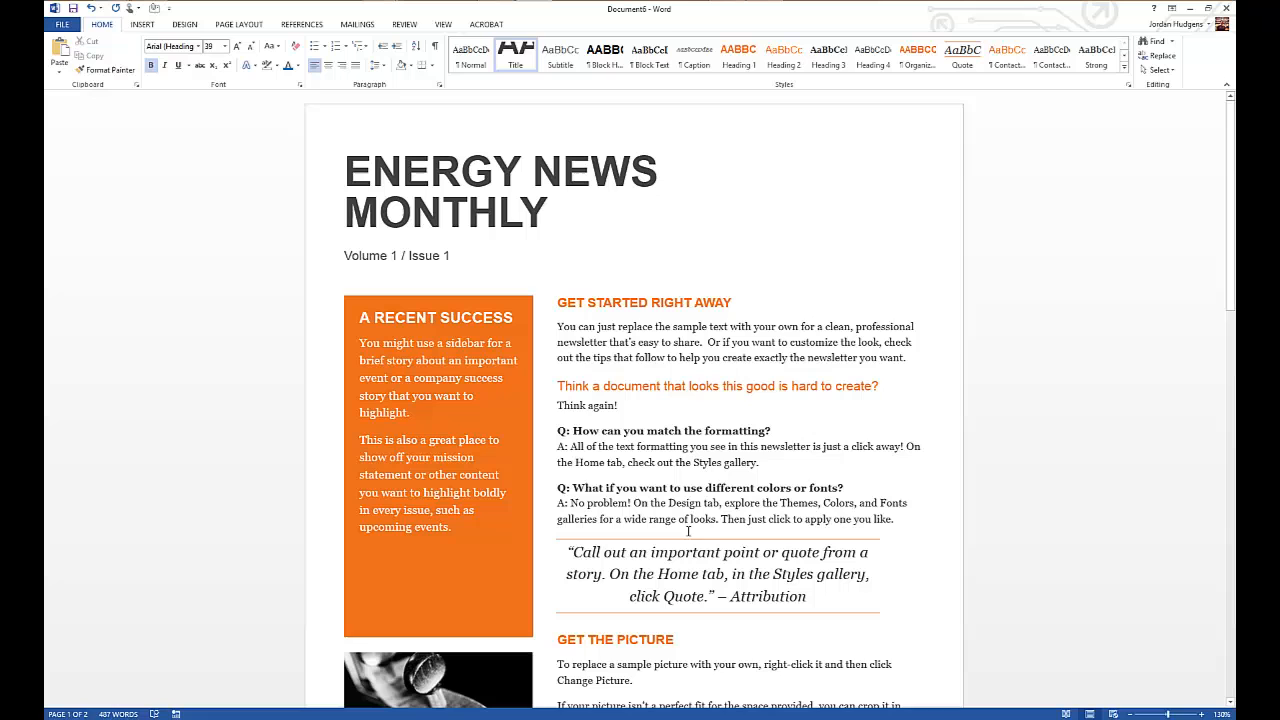
pyautogui.scroll(3)
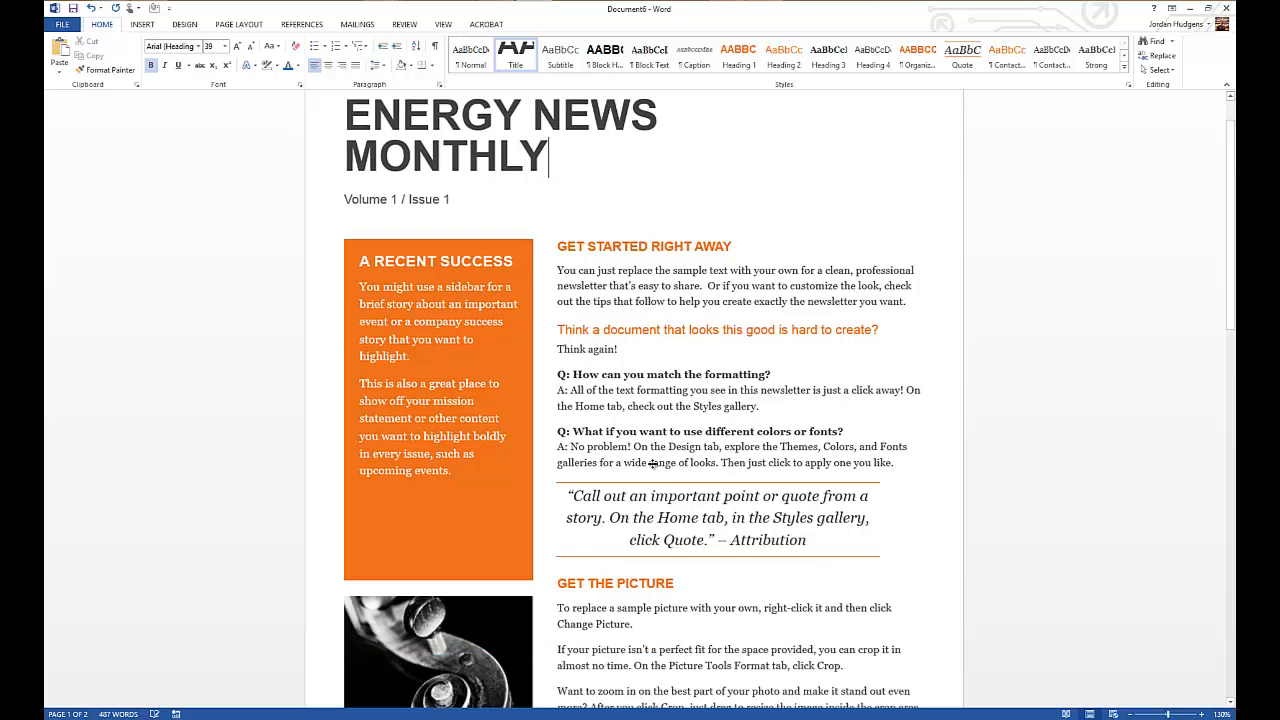
pyautogui.scroll(-3)
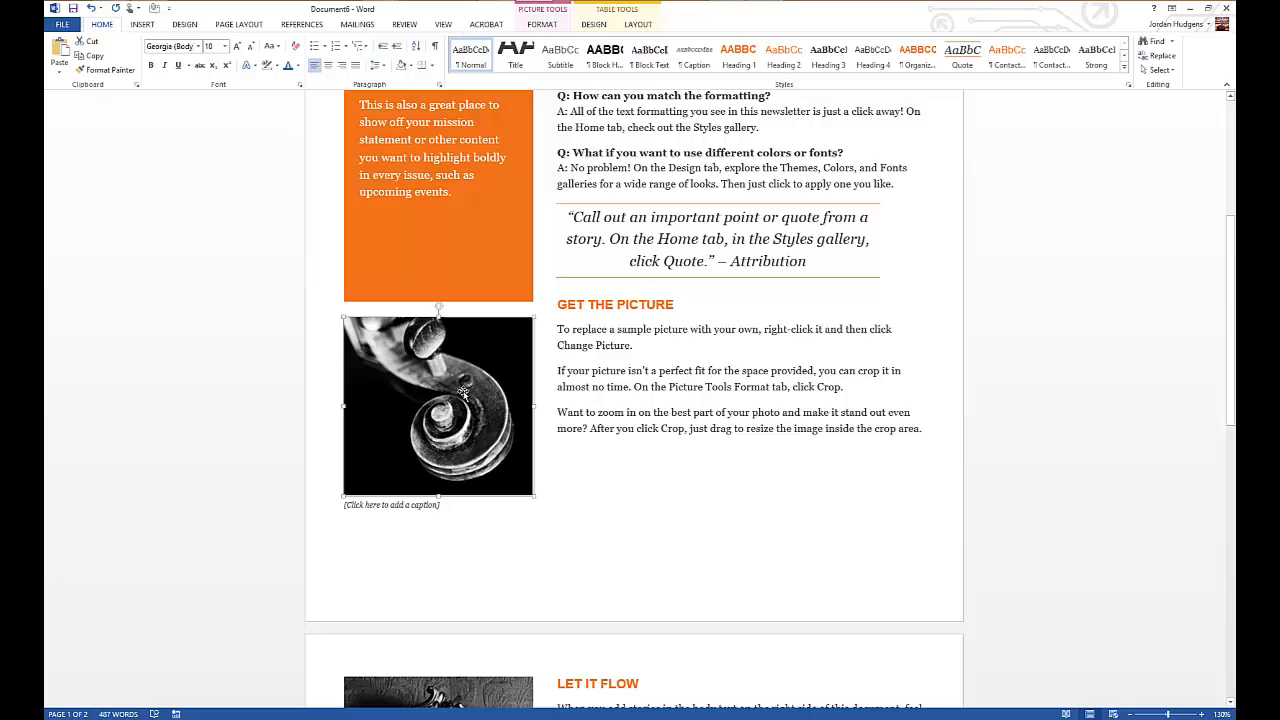
# Swap the sample picture for a red truck photo from a file via Change Picture.
pyautogui.rightClick(463, 390)
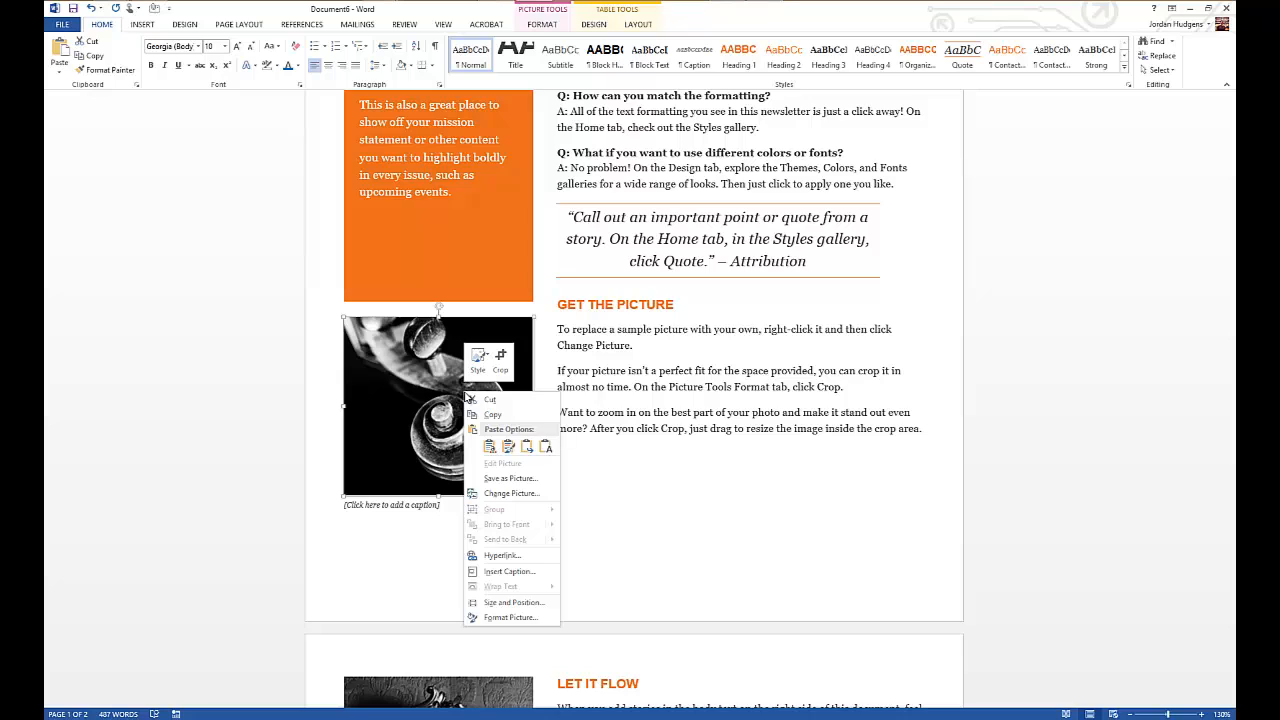
pyautogui.moveTo(467, 397)
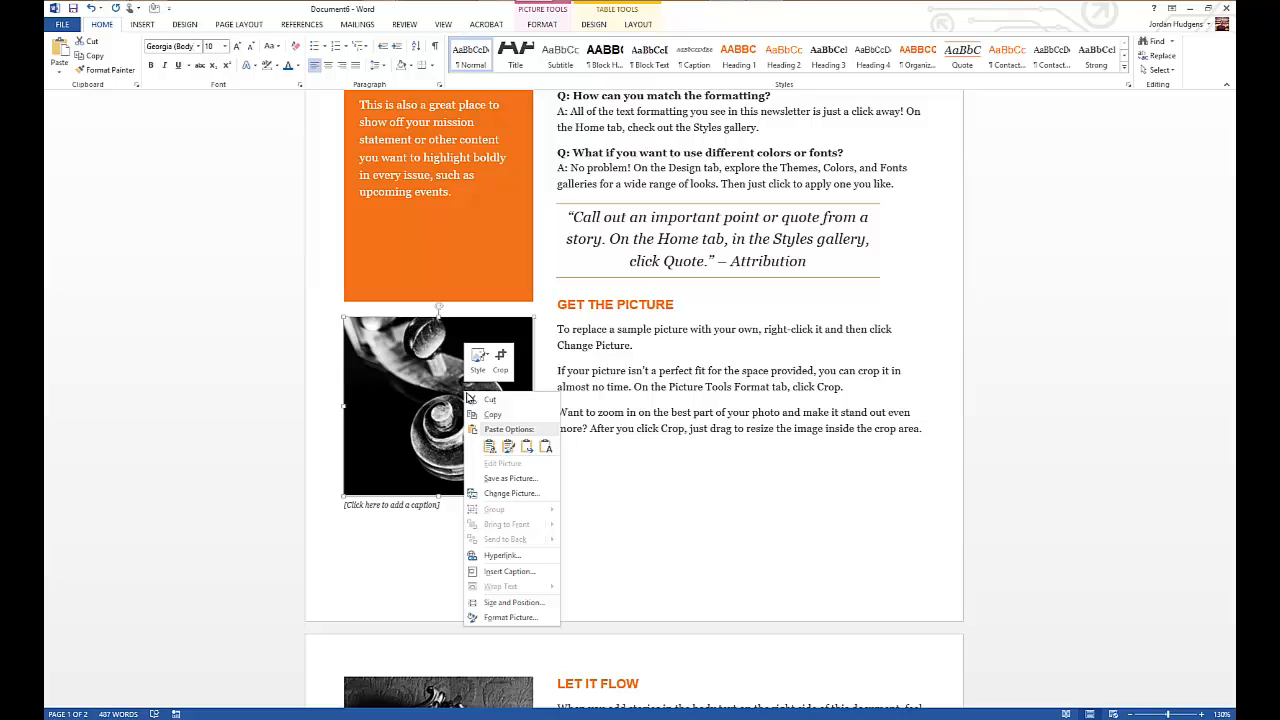
pyautogui.moveTo(490, 399)
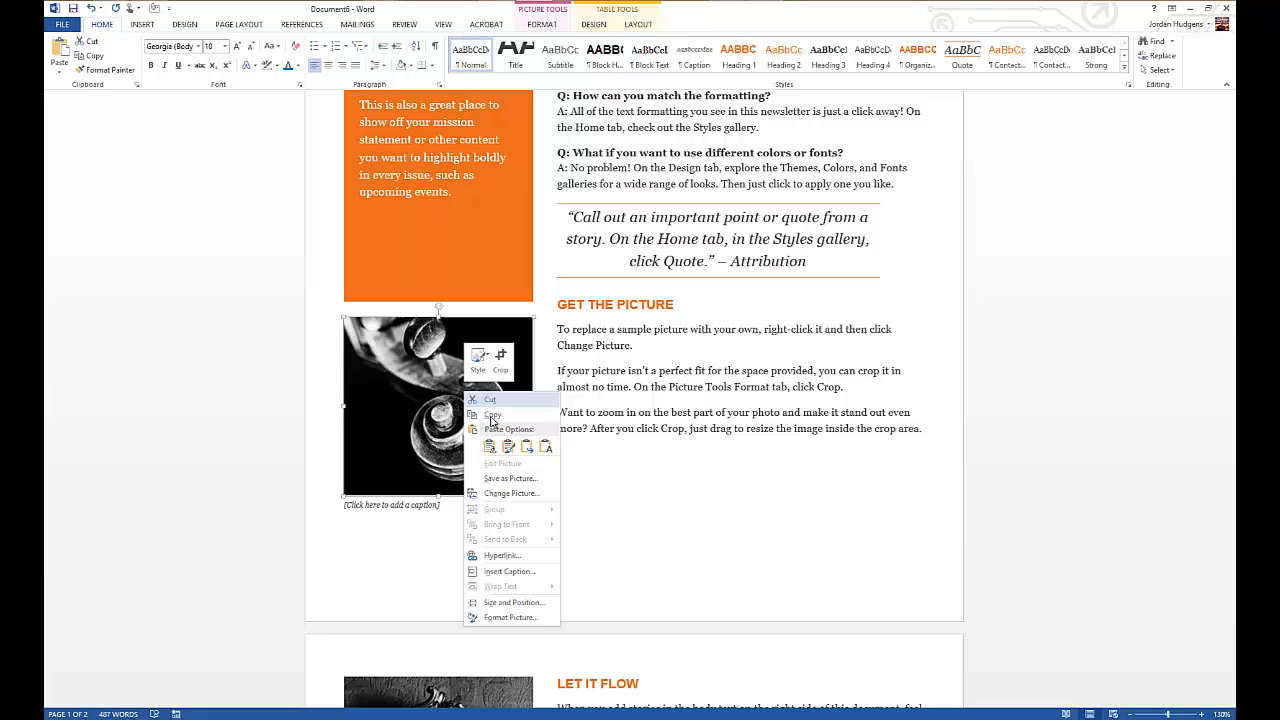
pyautogui.moveTo(510, 493)
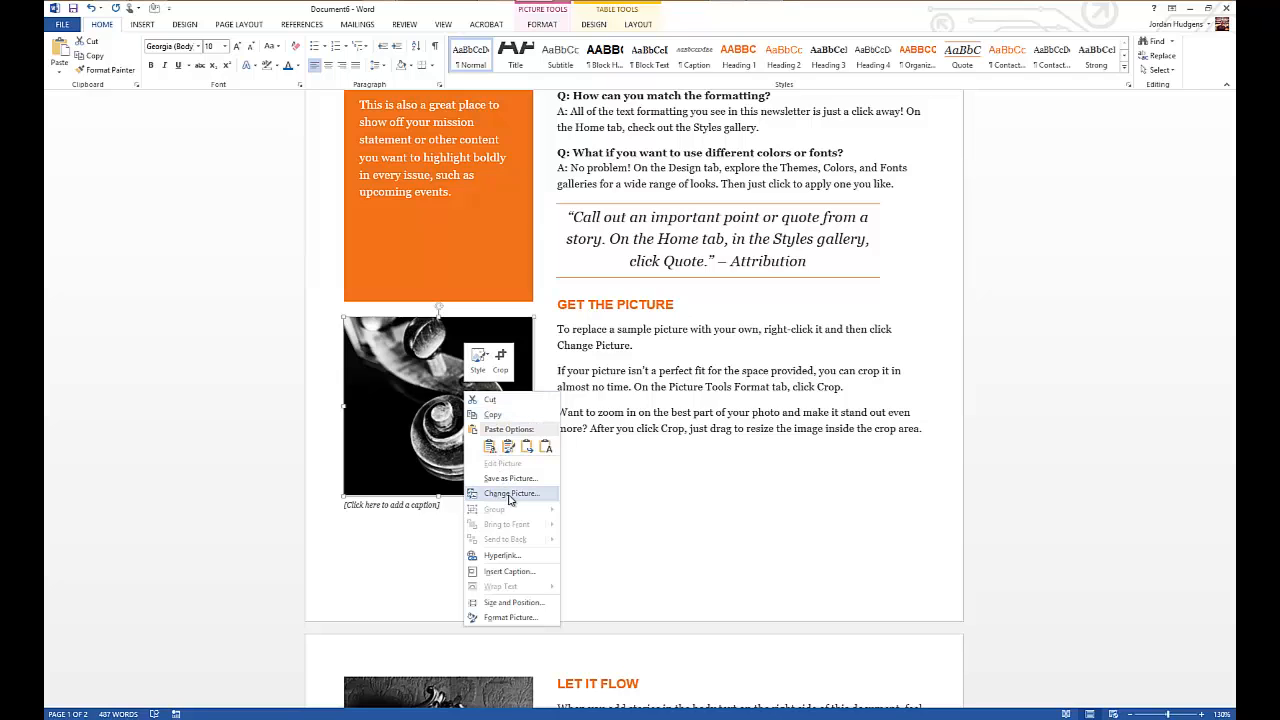
pyautogui.click(511, 493)
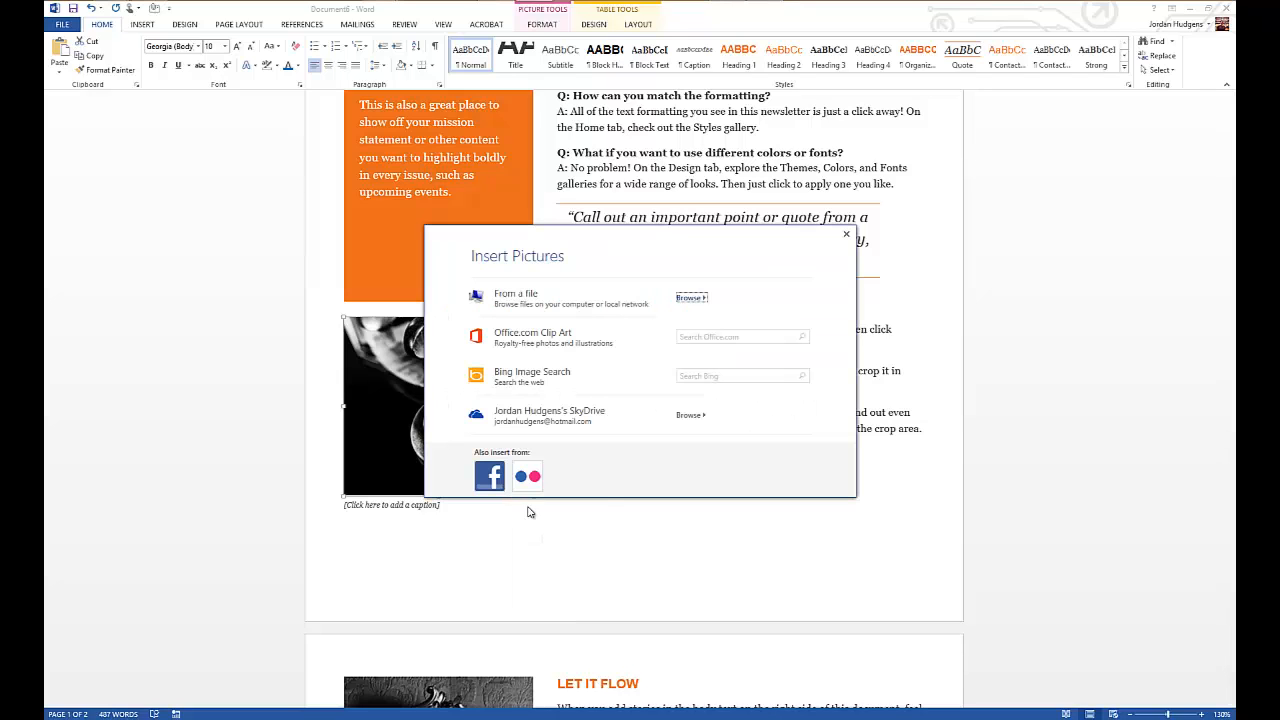
pyautogui.moveTo(610, 420)
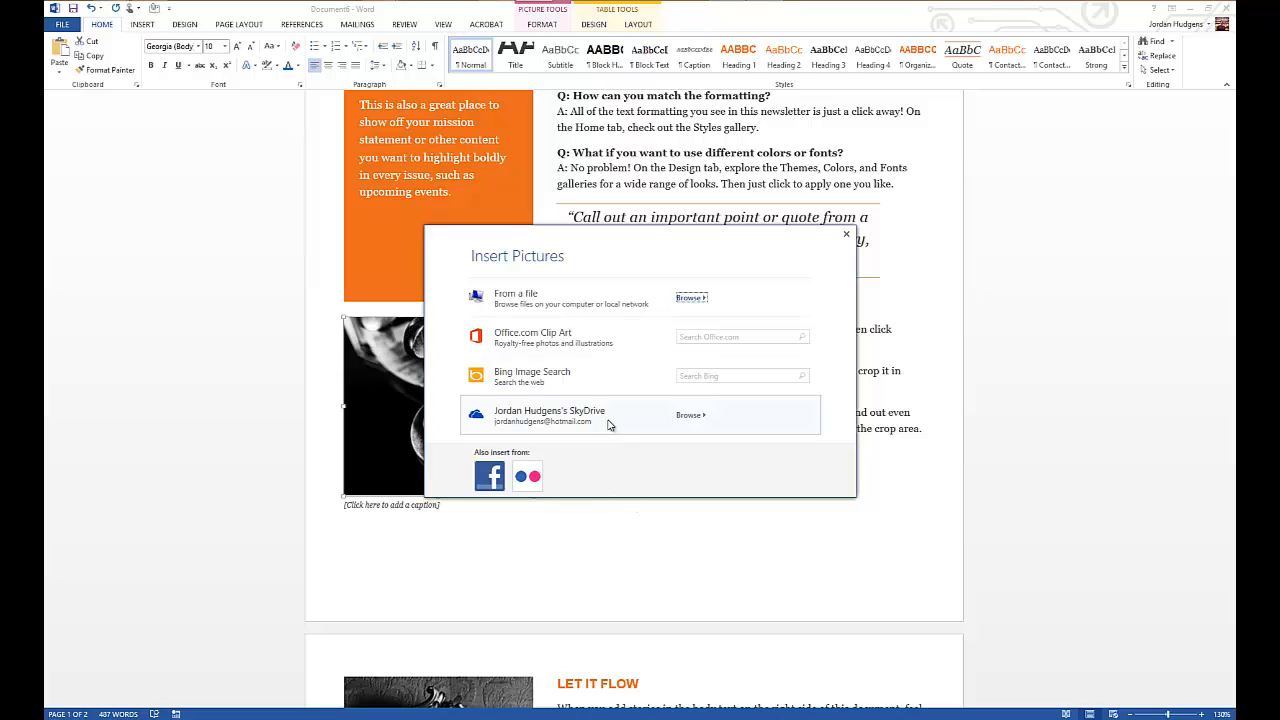
pyautogui.moveTo(578, 337)
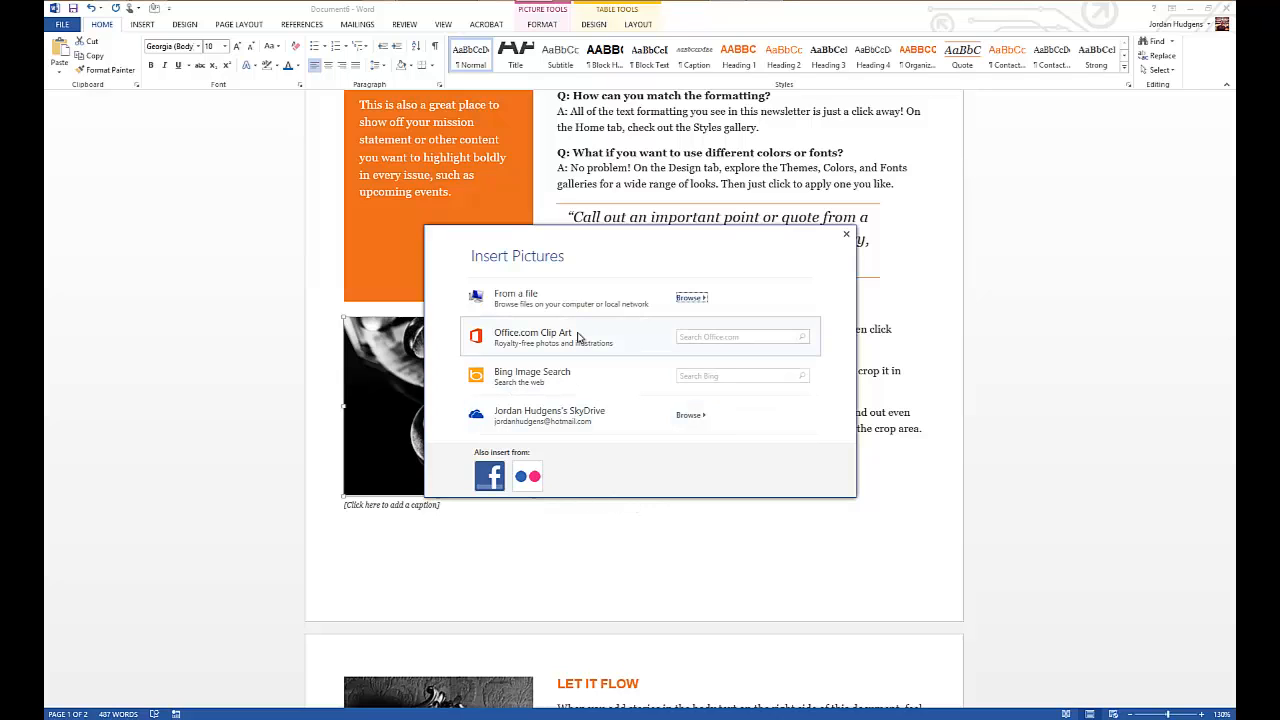
pyautogui.moveTo(580, 380)
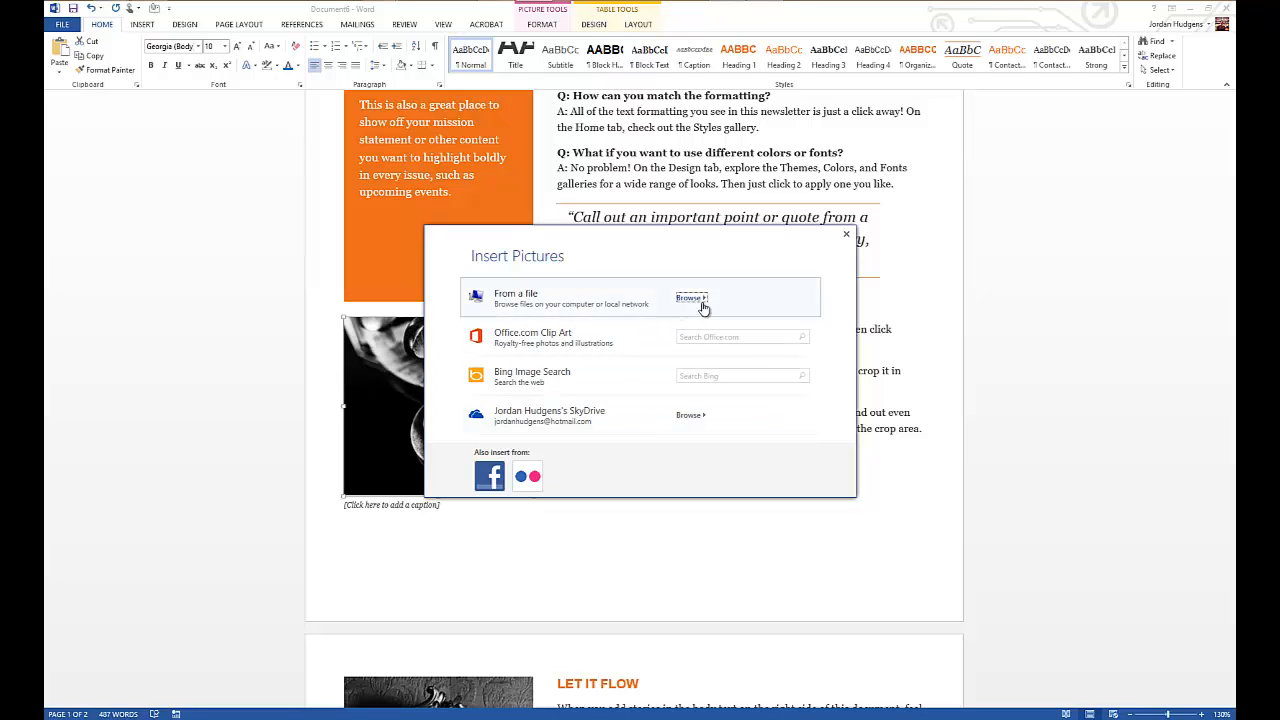
pyautogui.moveTo(692, 300)
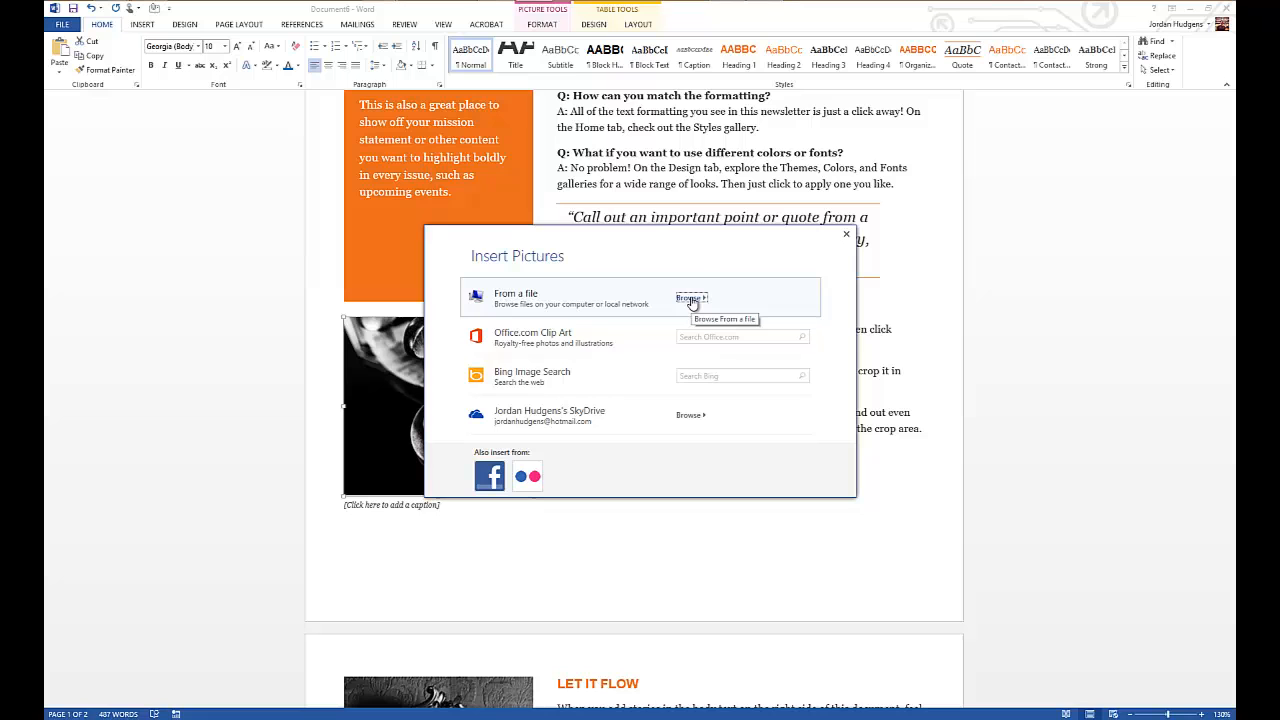
pyautogui.click(691, 298)
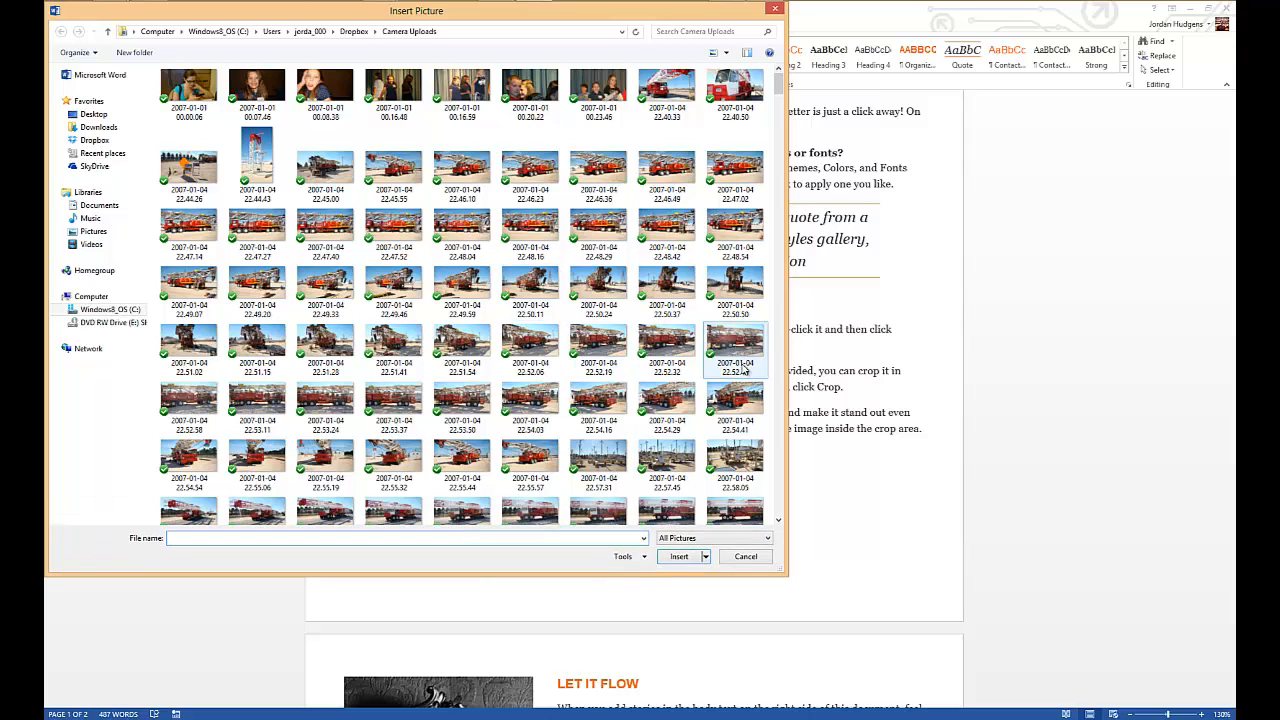
pyautogui.click(735, 88)
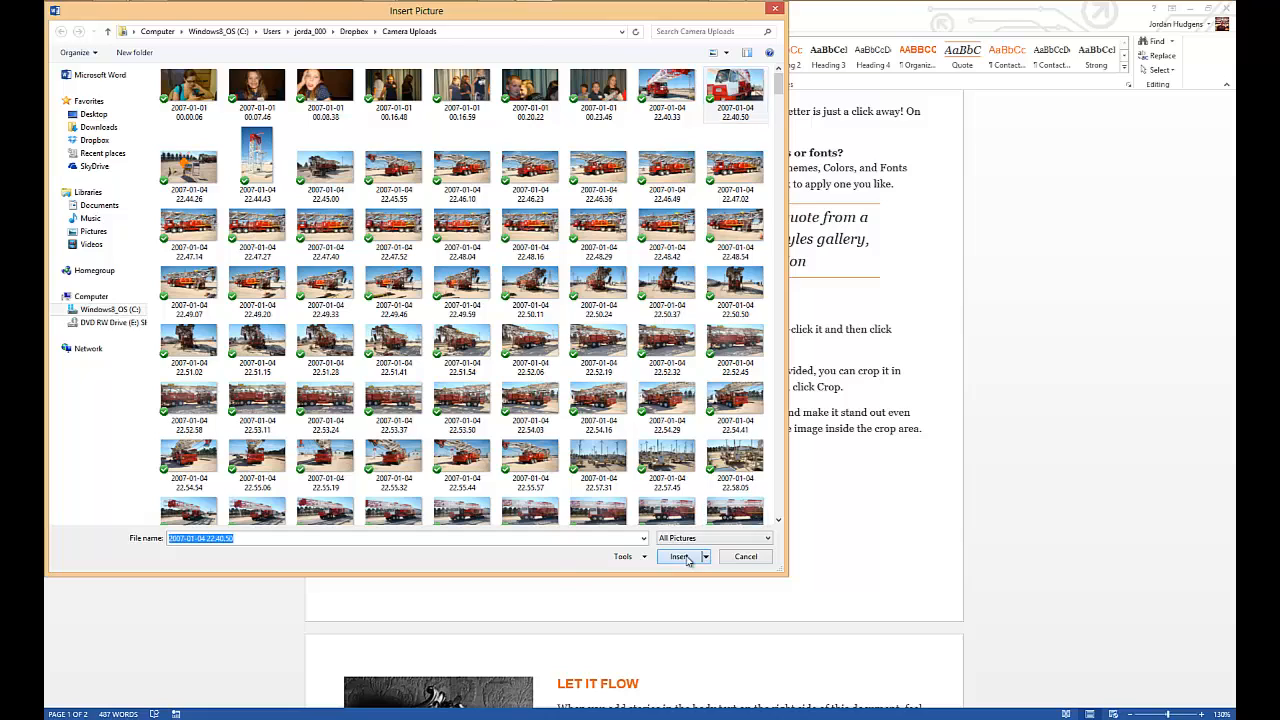
pyautogui.click(678, 557)
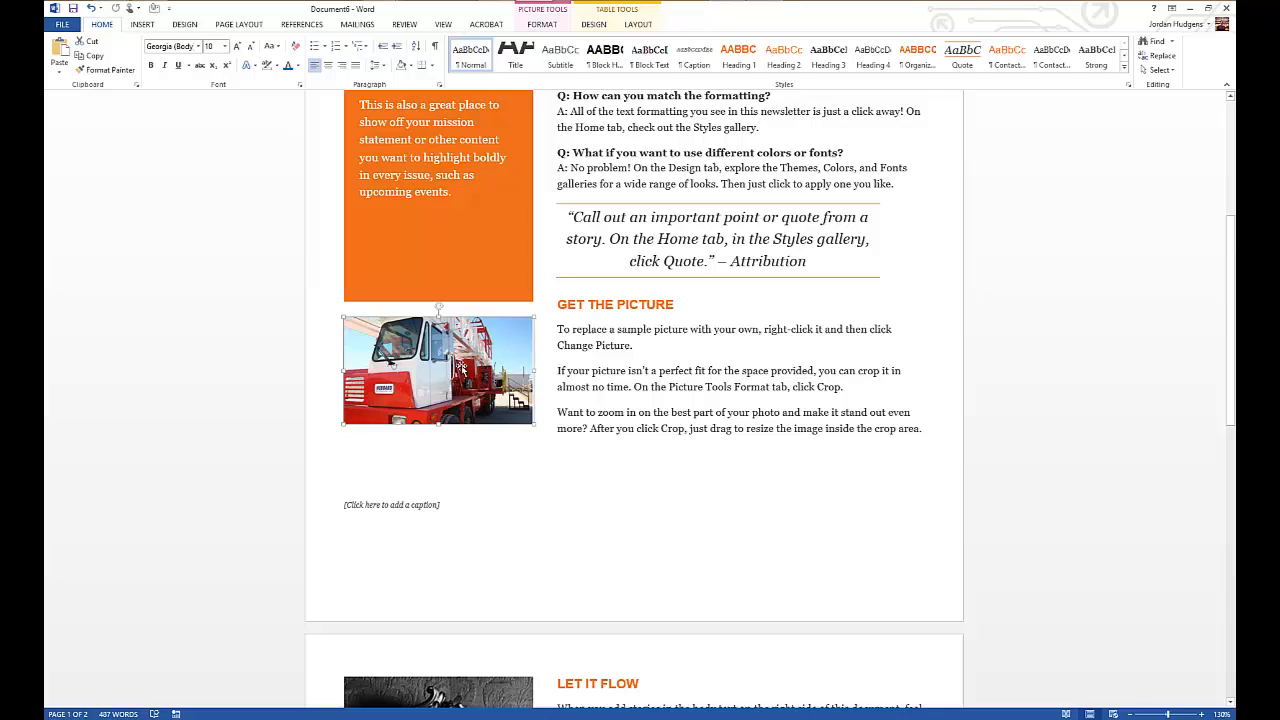
pyautogui.moveTo(530, 408)
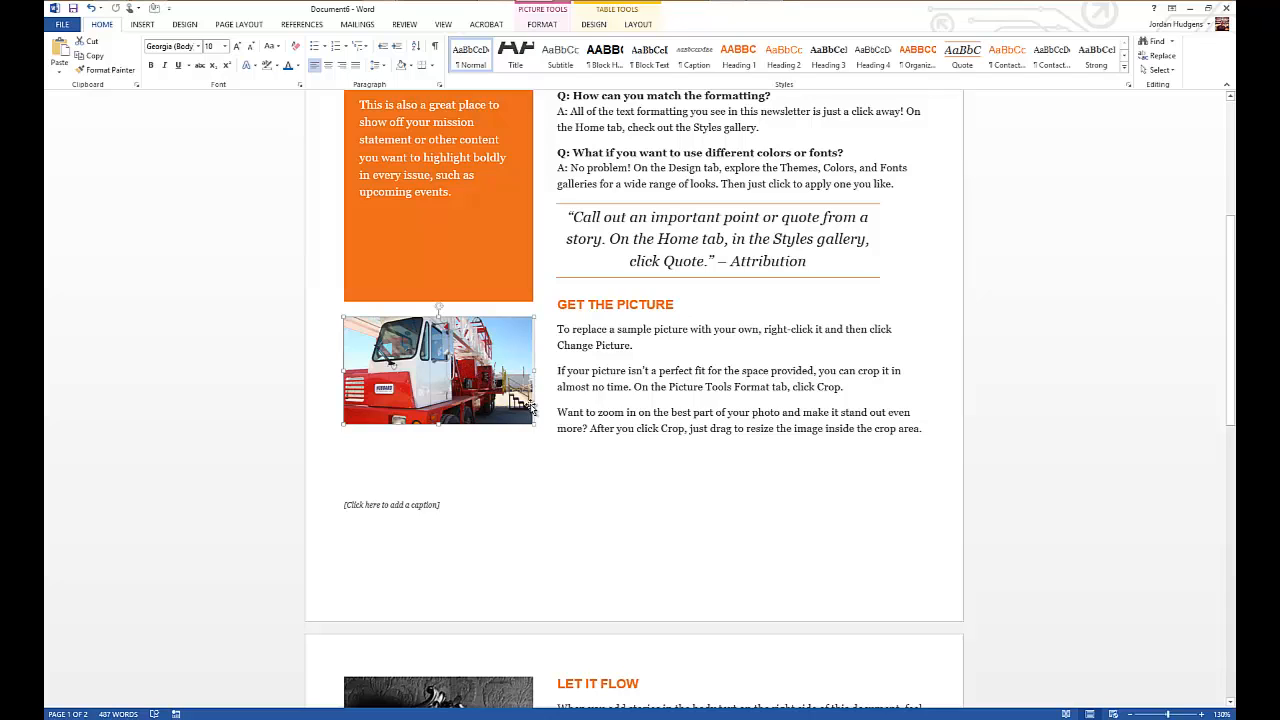
# Remove the placeholder caption under the red truck photo.
pyautogui.click(630, 384)
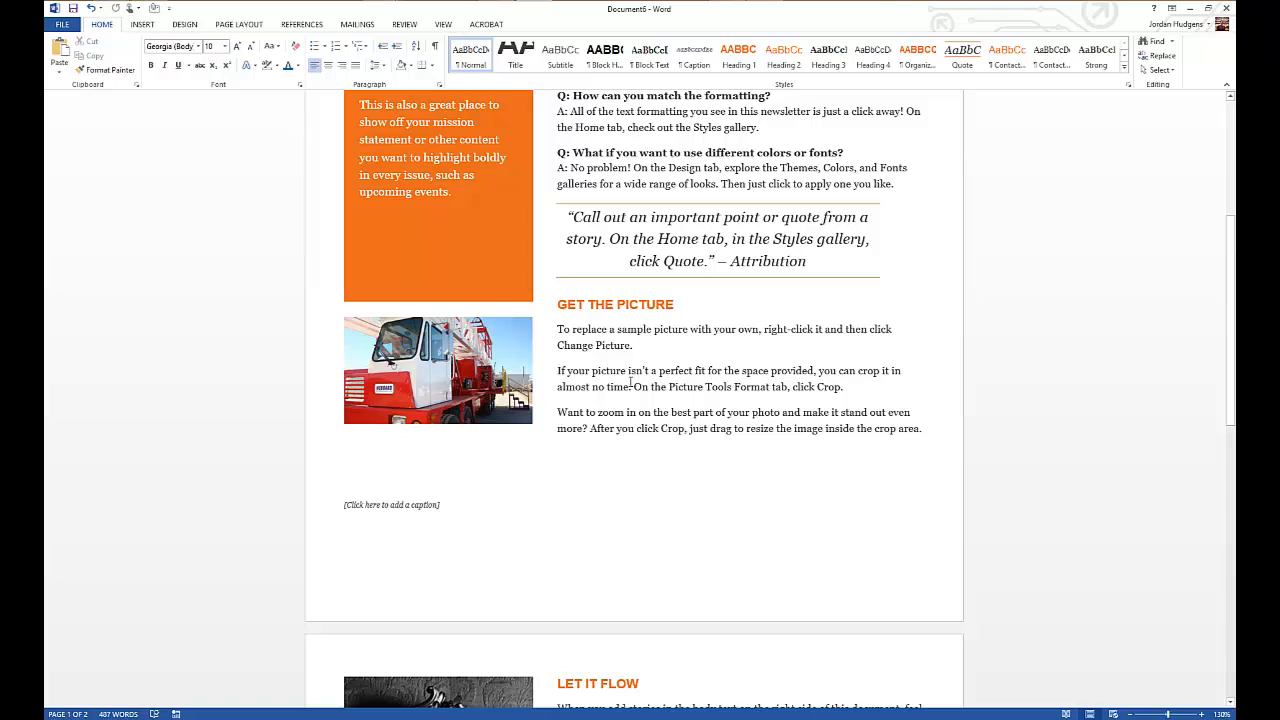
pyautogui.moveTo(628, 355)
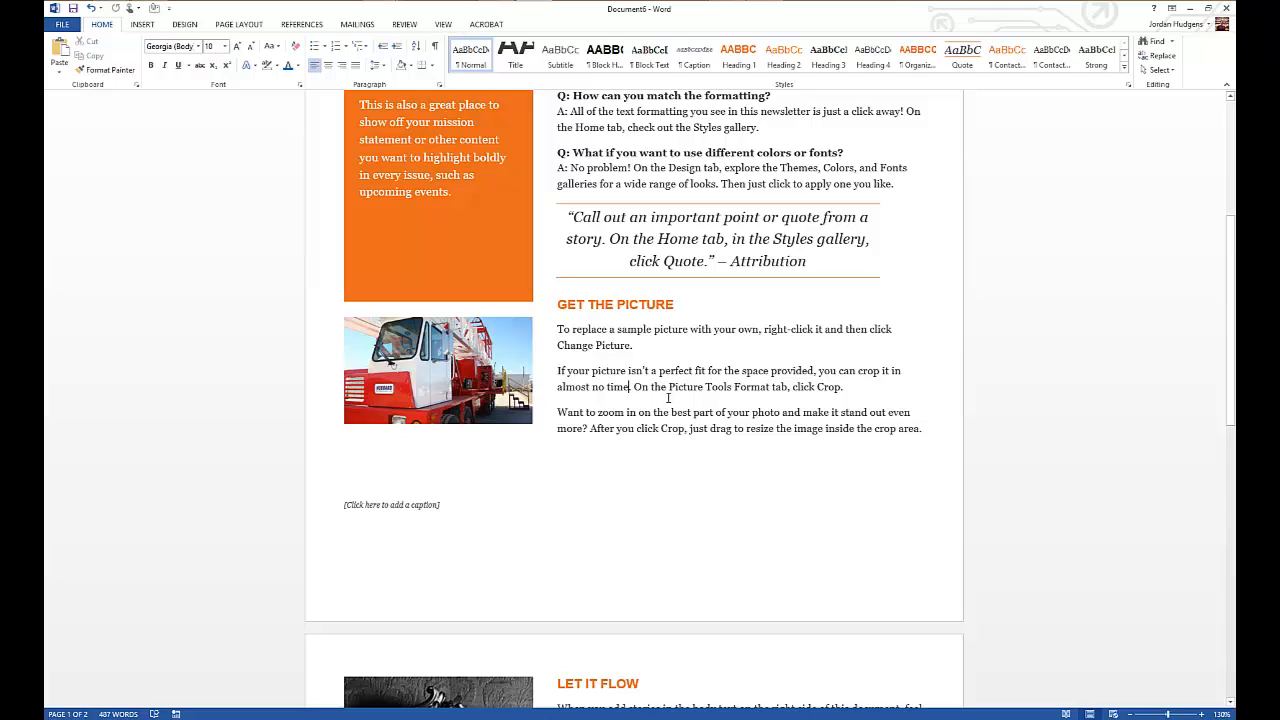
pyautogui.moveTo(440, 509)
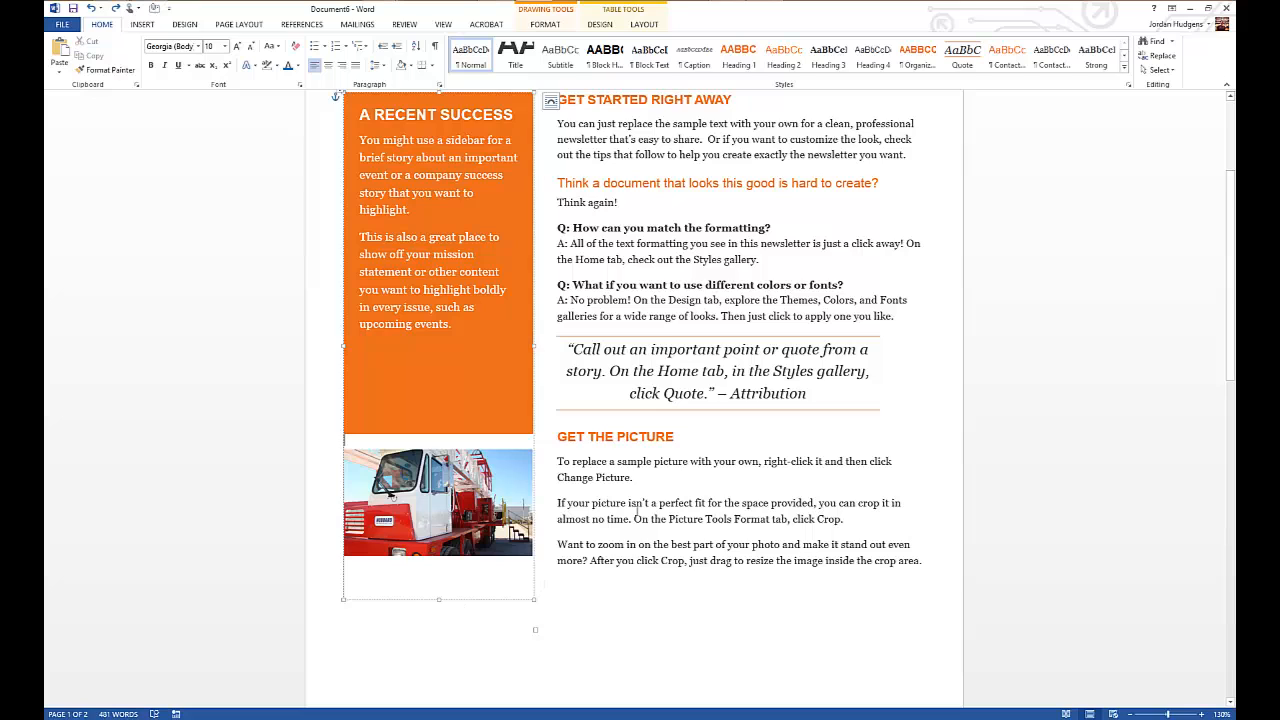
# Change the pull quote to "Safety is important." attributed to John Smith.
pyautogui.scroll(-3)
pyautogui.write('“Safety is important')
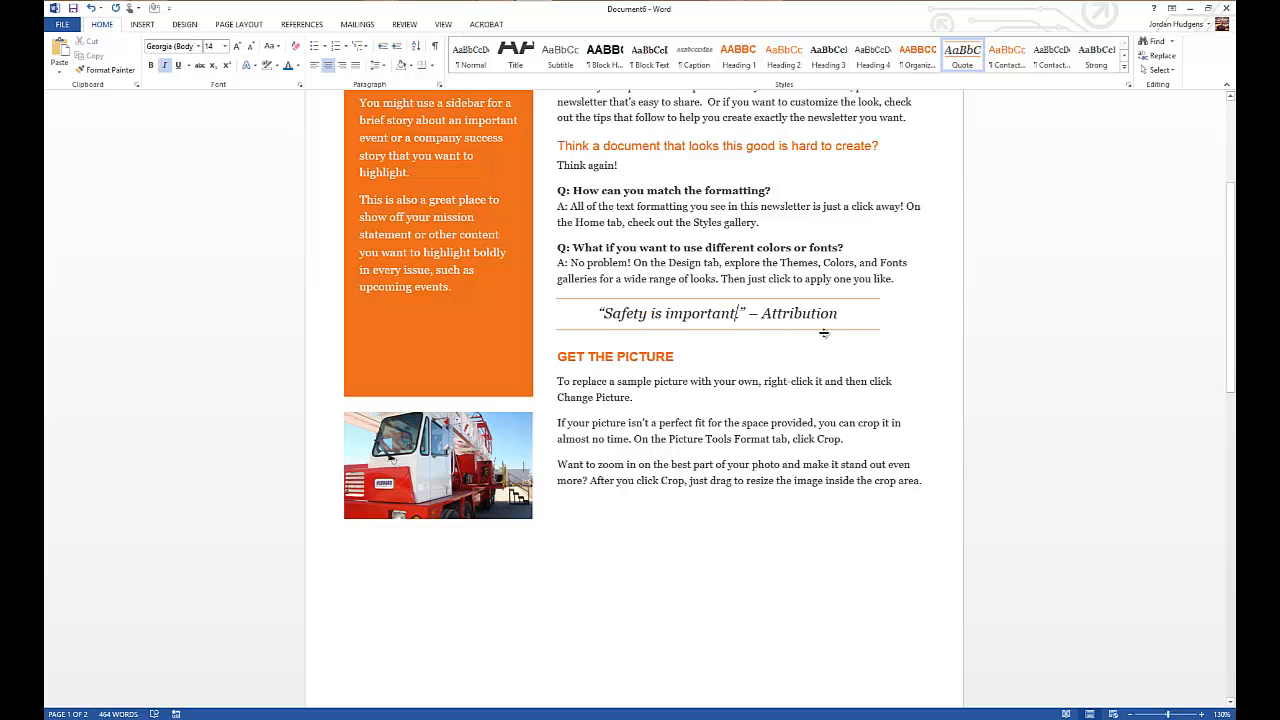
pyautogui.doubleClick(799, 313)
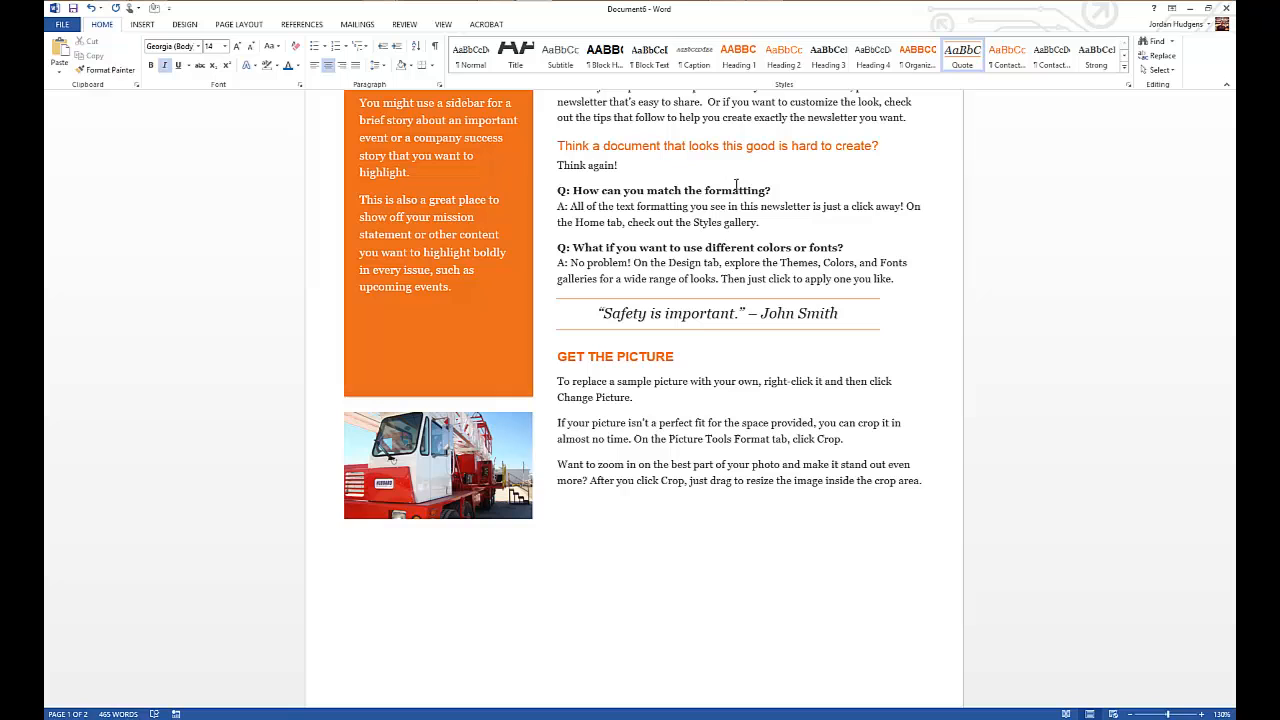
pyautogui.scroll(-3)
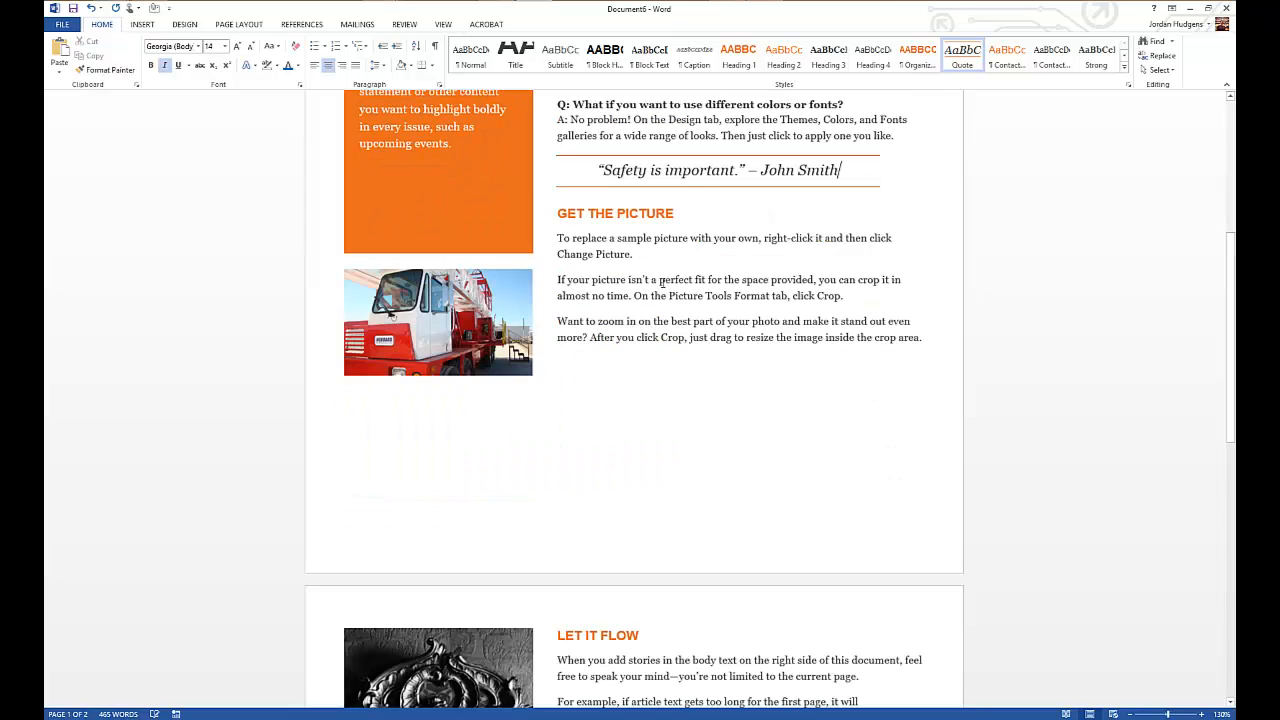
pyautogui.scroll(-3)
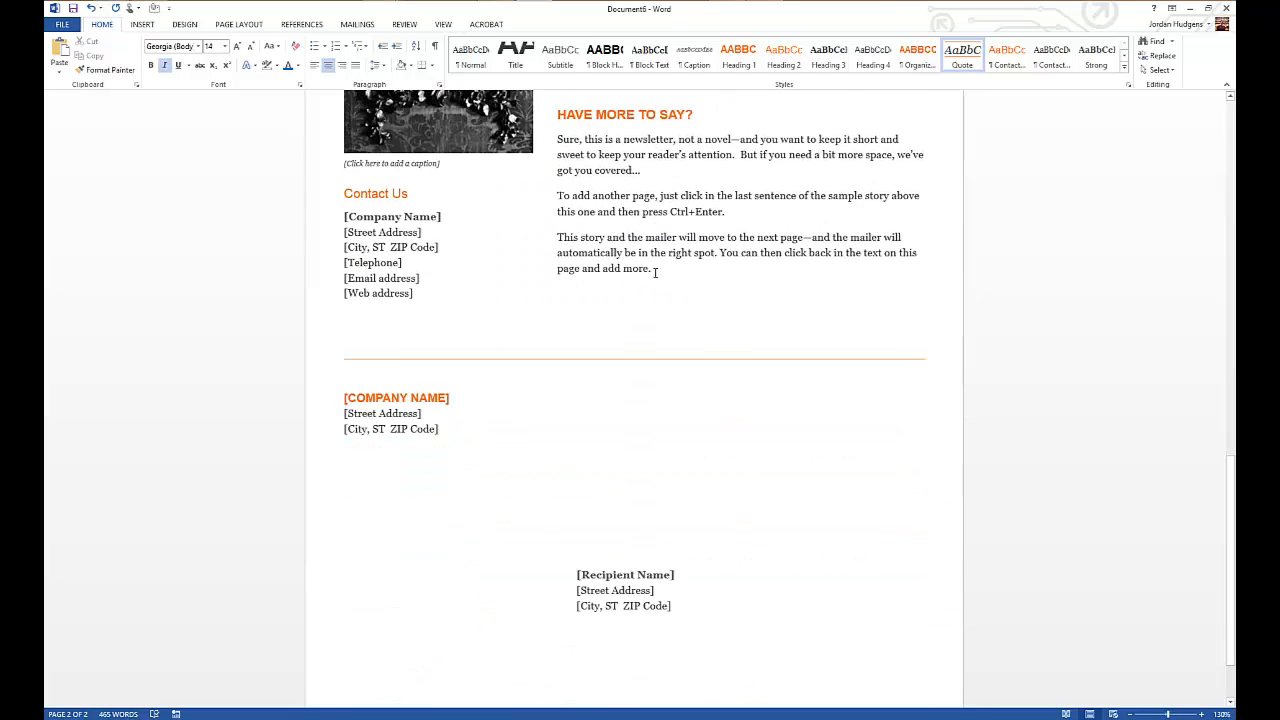
pyautogui.scroll(-3)
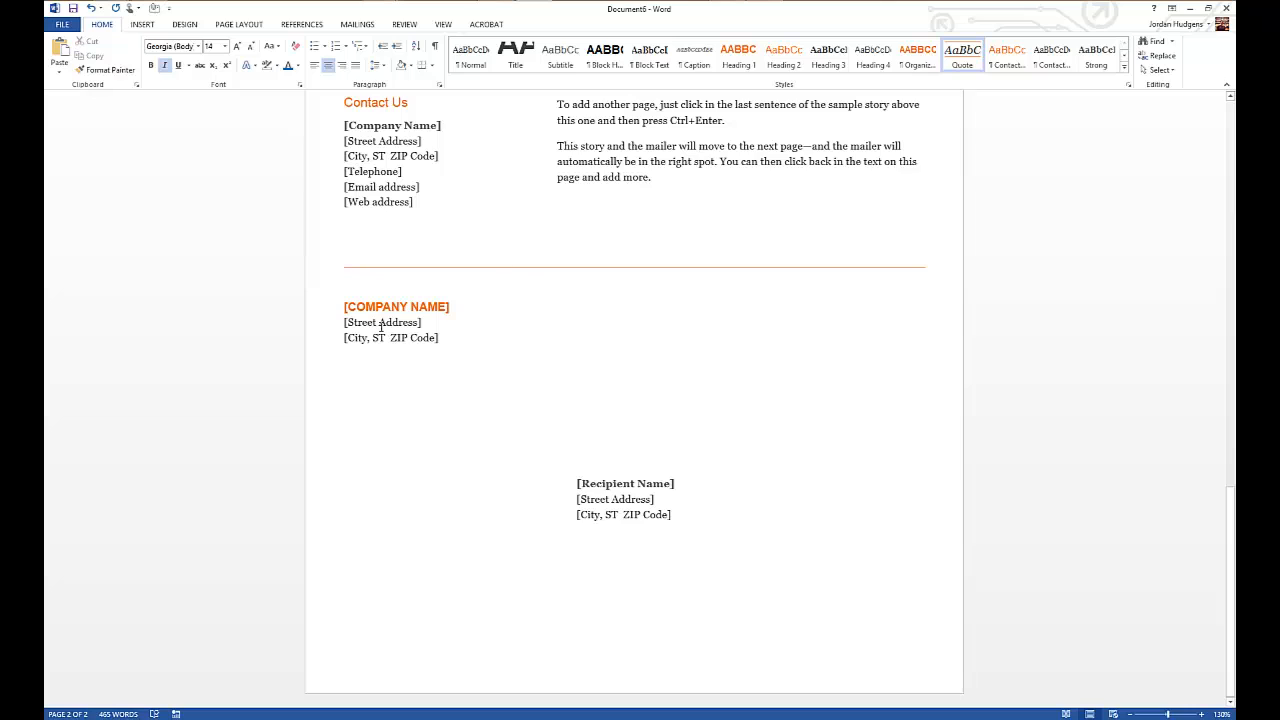
pyautogui.moveTo(584, 445)
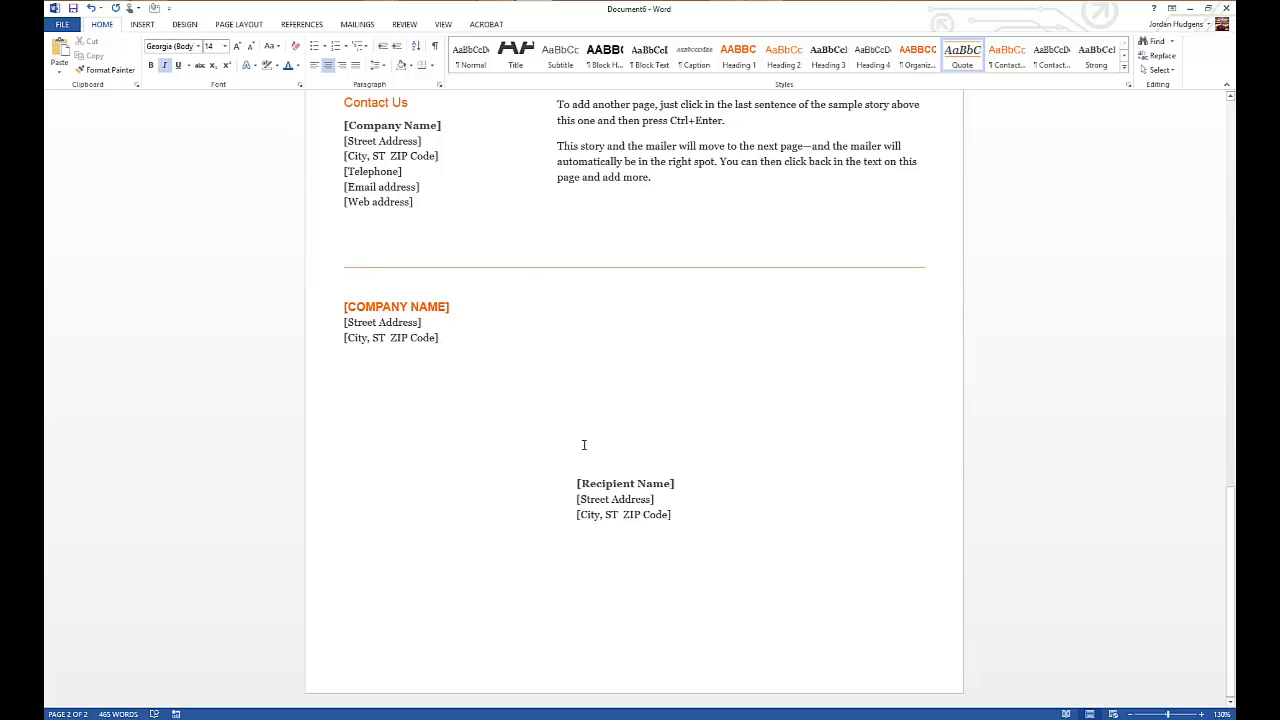
pyautogui.moveTo(640, 492)
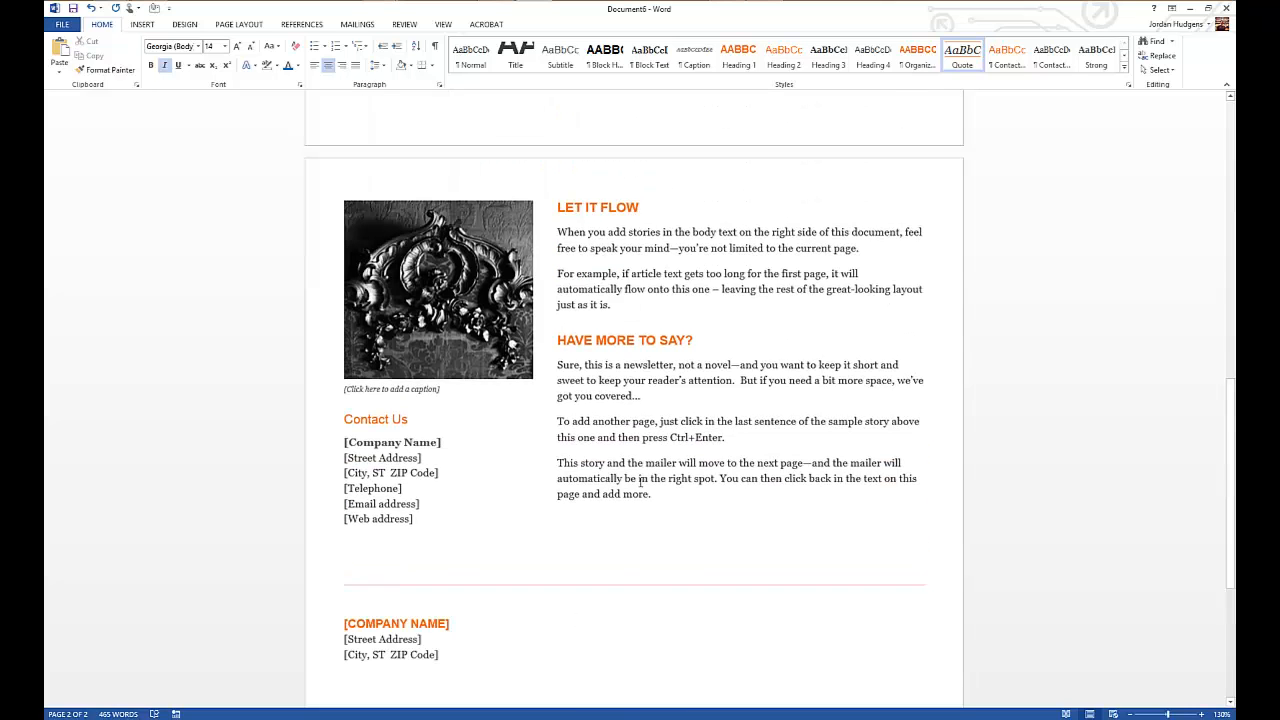
pyautogui.scroll(3)
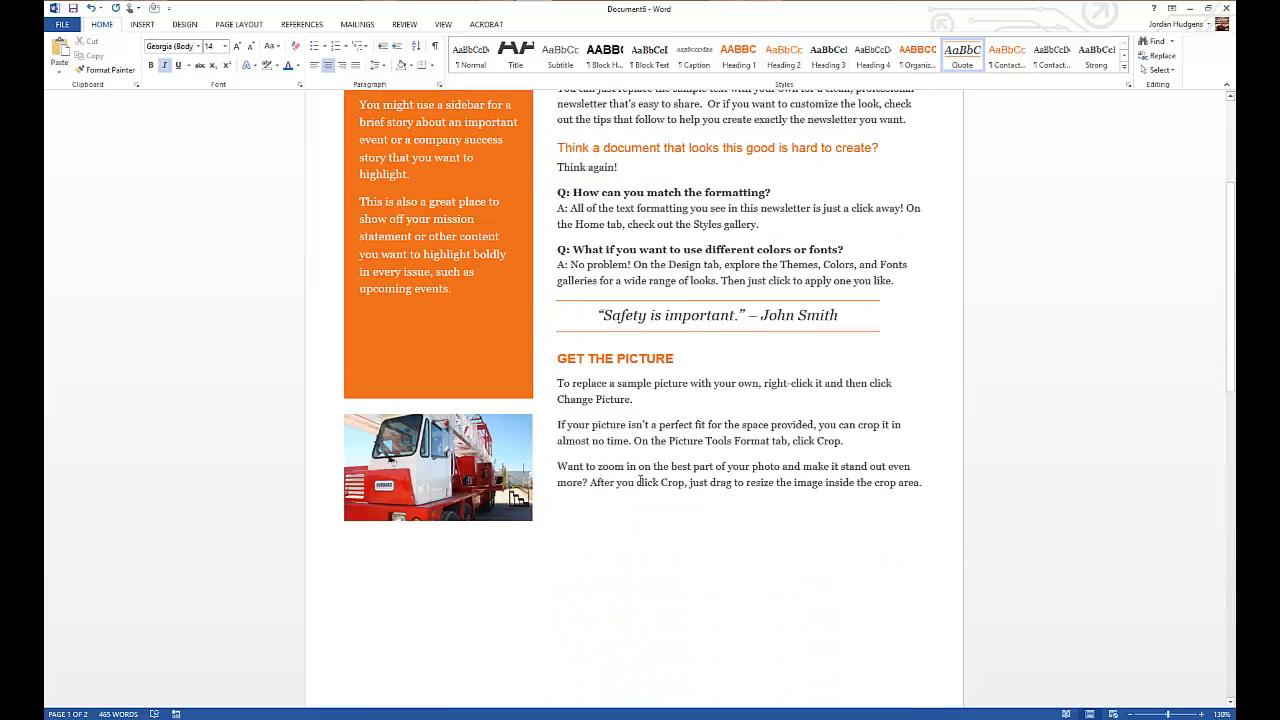
pyautogui.scroll(3)
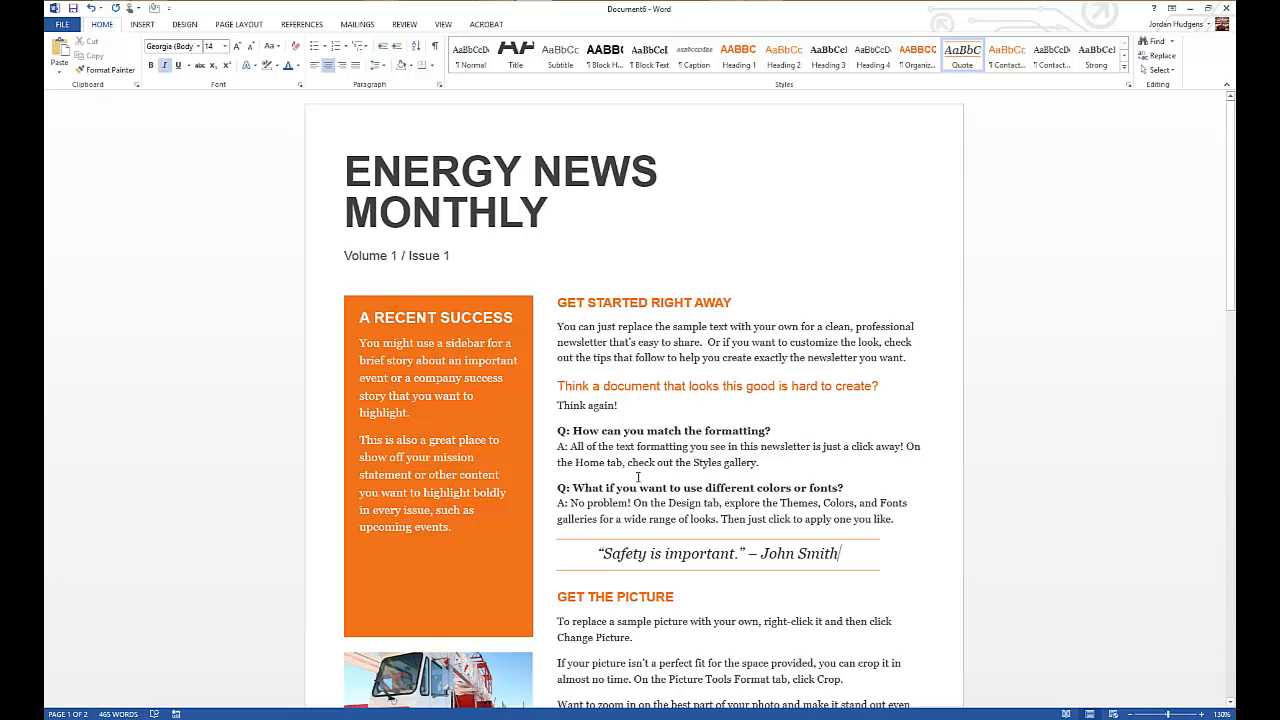
pyautogui.scroll(-3)
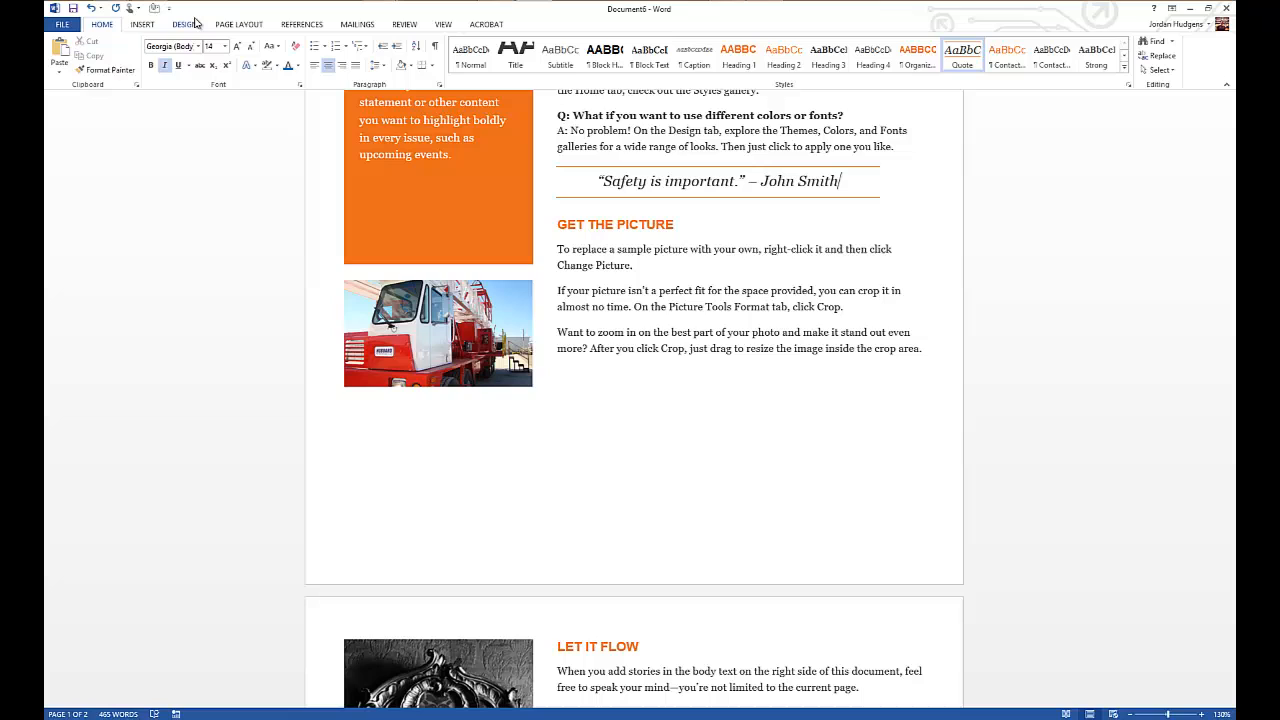
pyautogui.moveTo(231, 28)
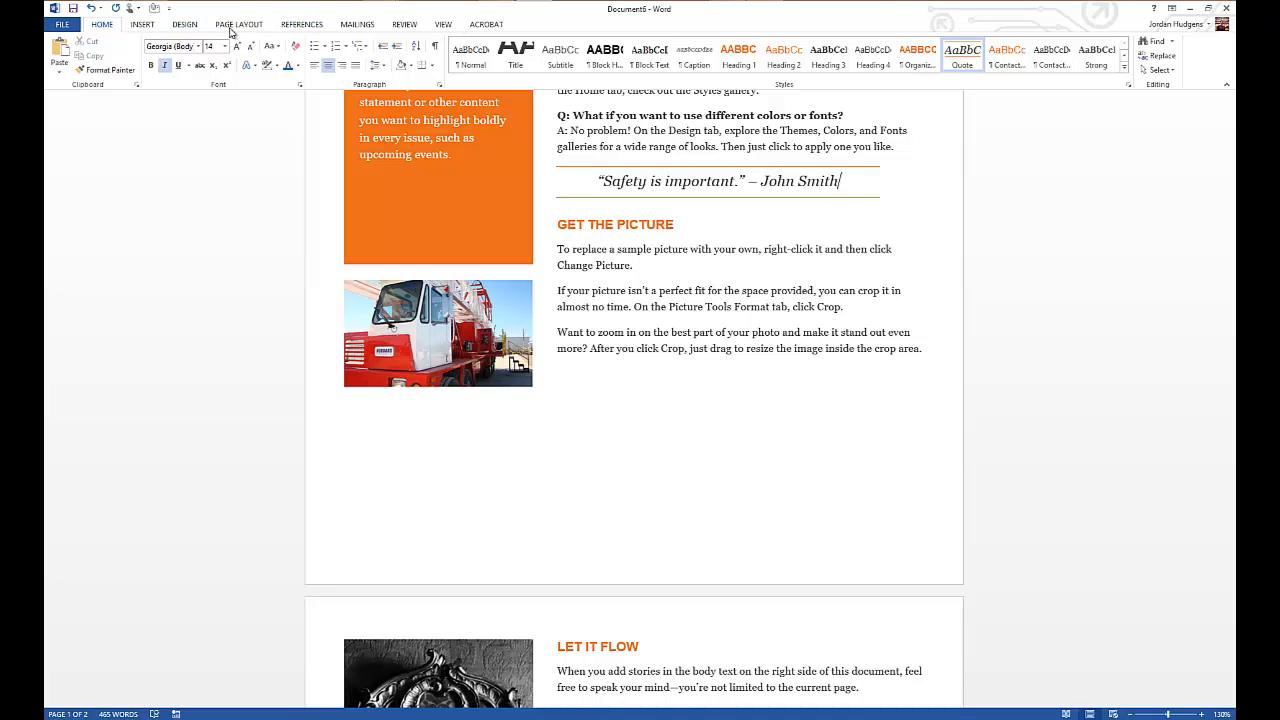
# Add a right-aligned "1 | Page" page number at the bottom of page one.
pyautogui.click(142, 24)
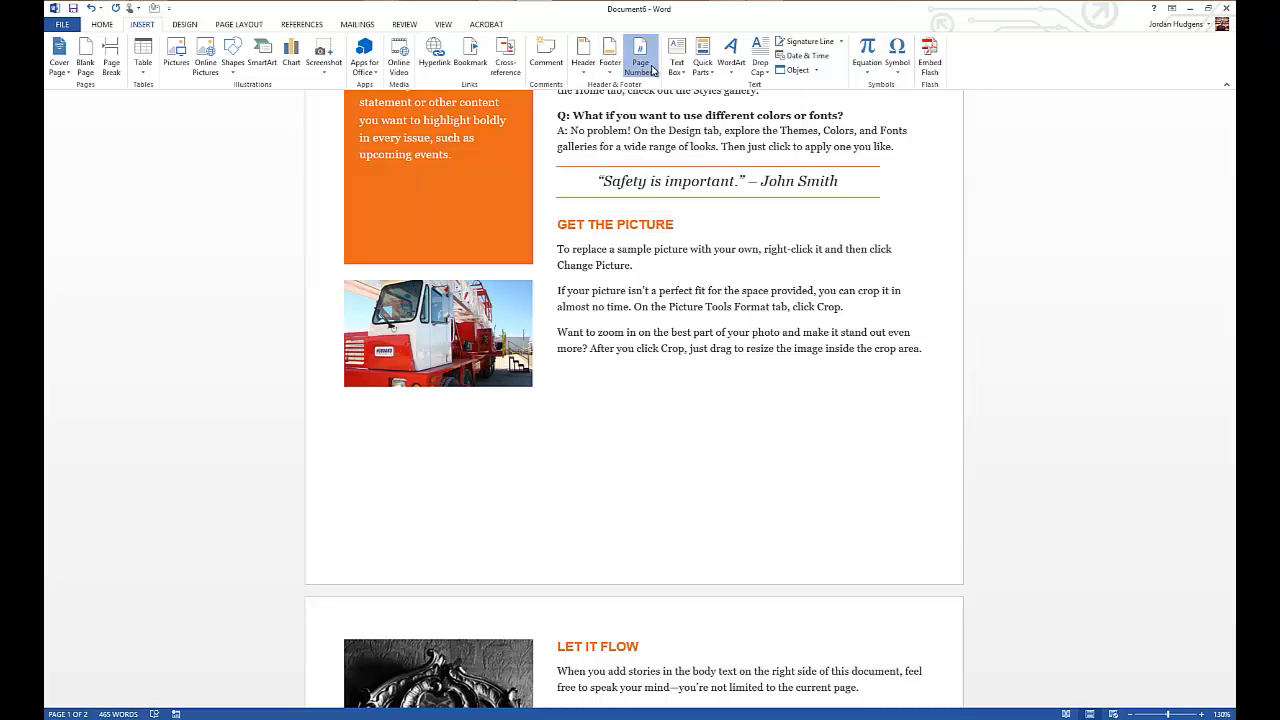
pyautogui.click(640, 57)
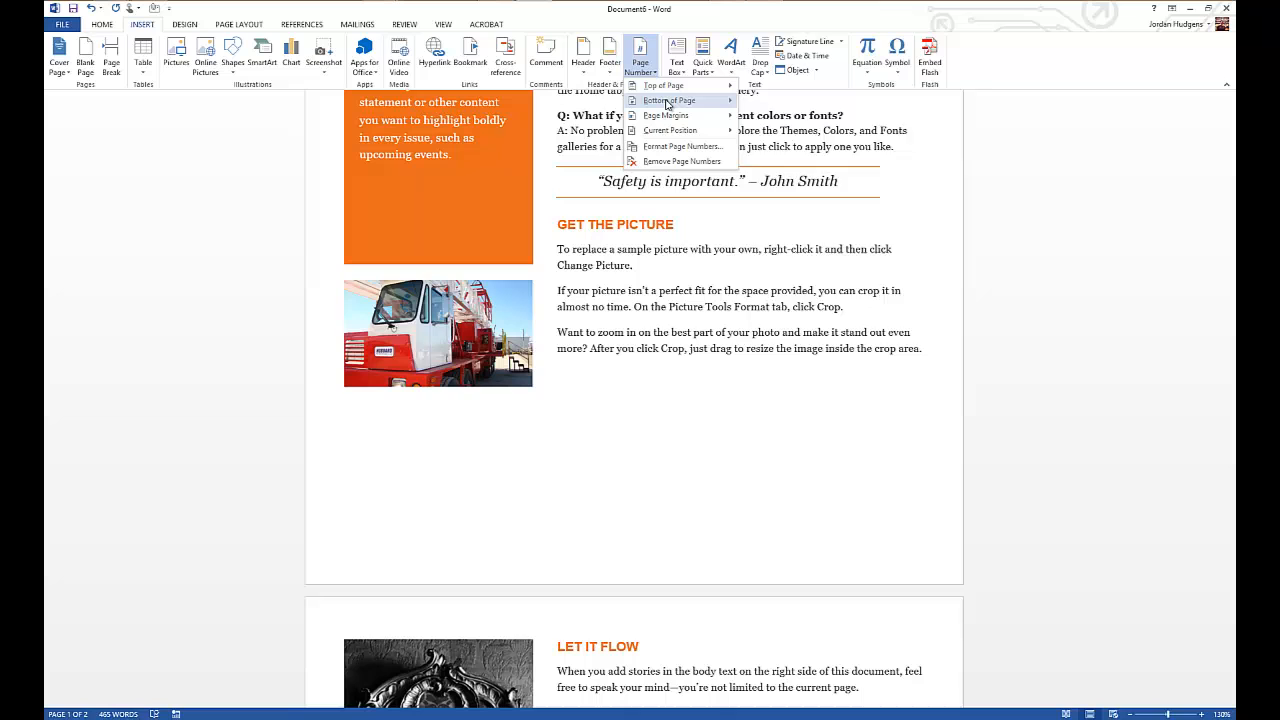
pyautogui.click(669, 100)
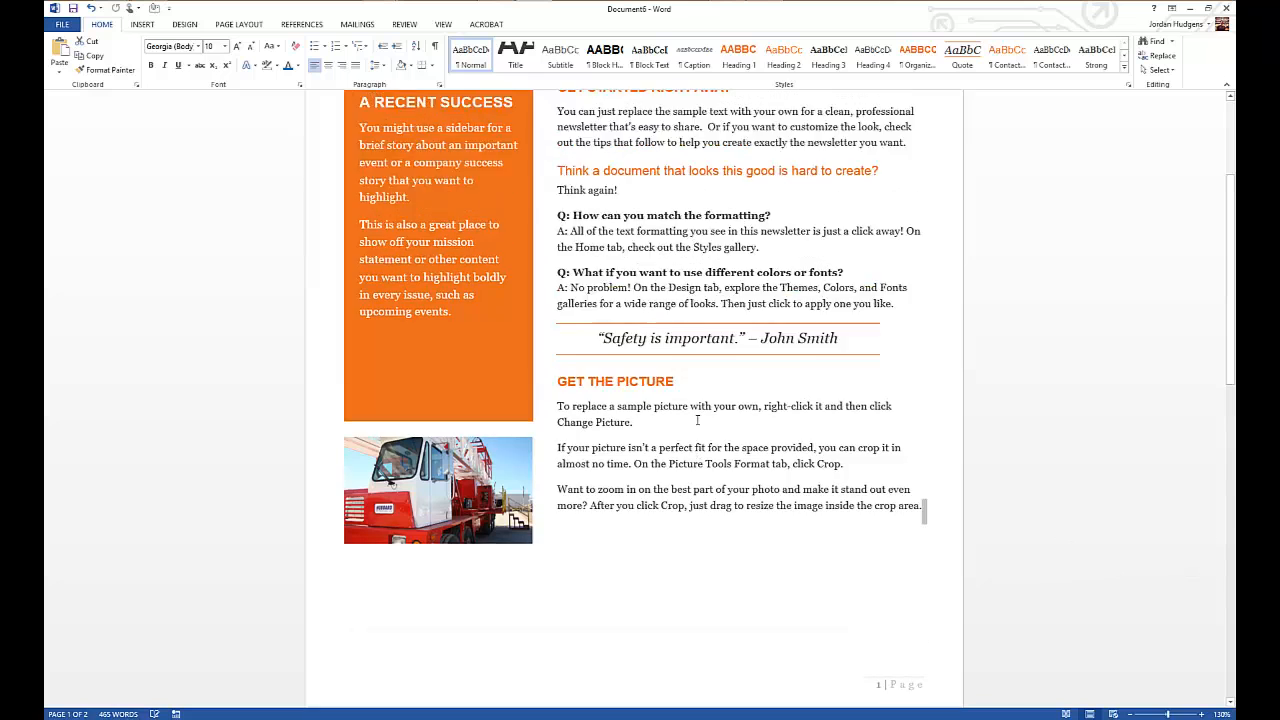
pyautogui.scroll(-3)
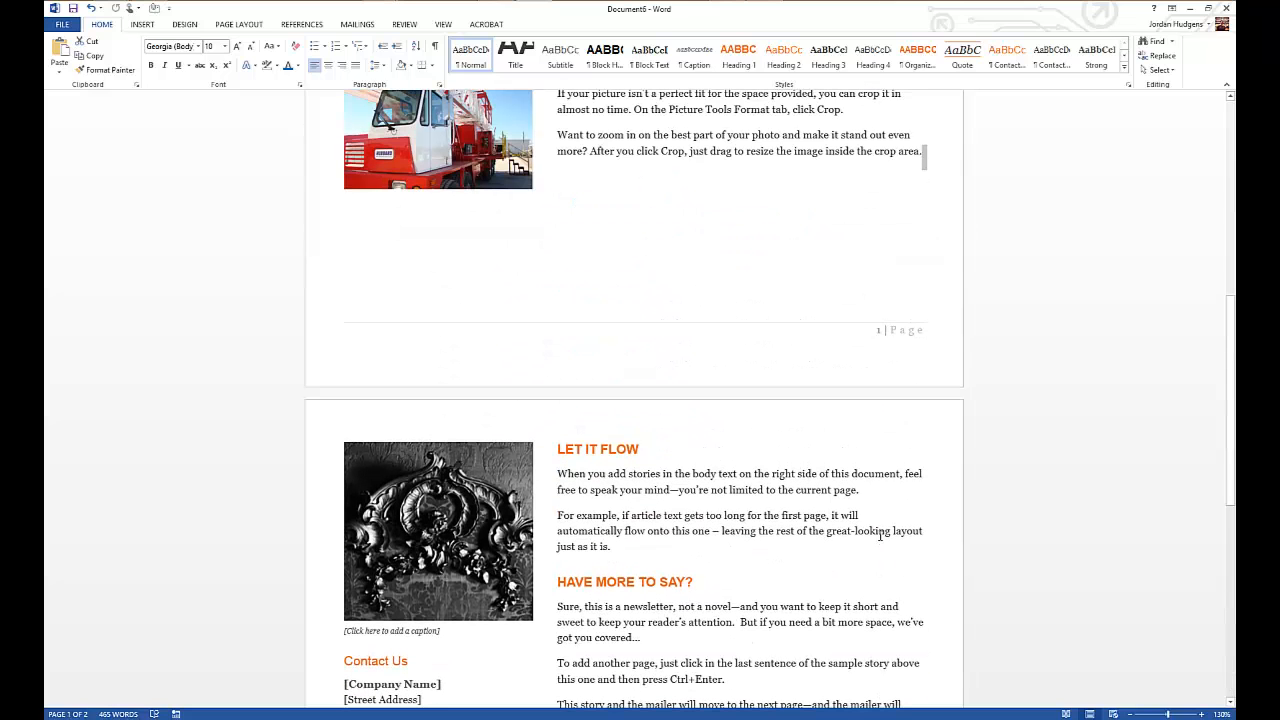
pyautogui.scroll(-3)
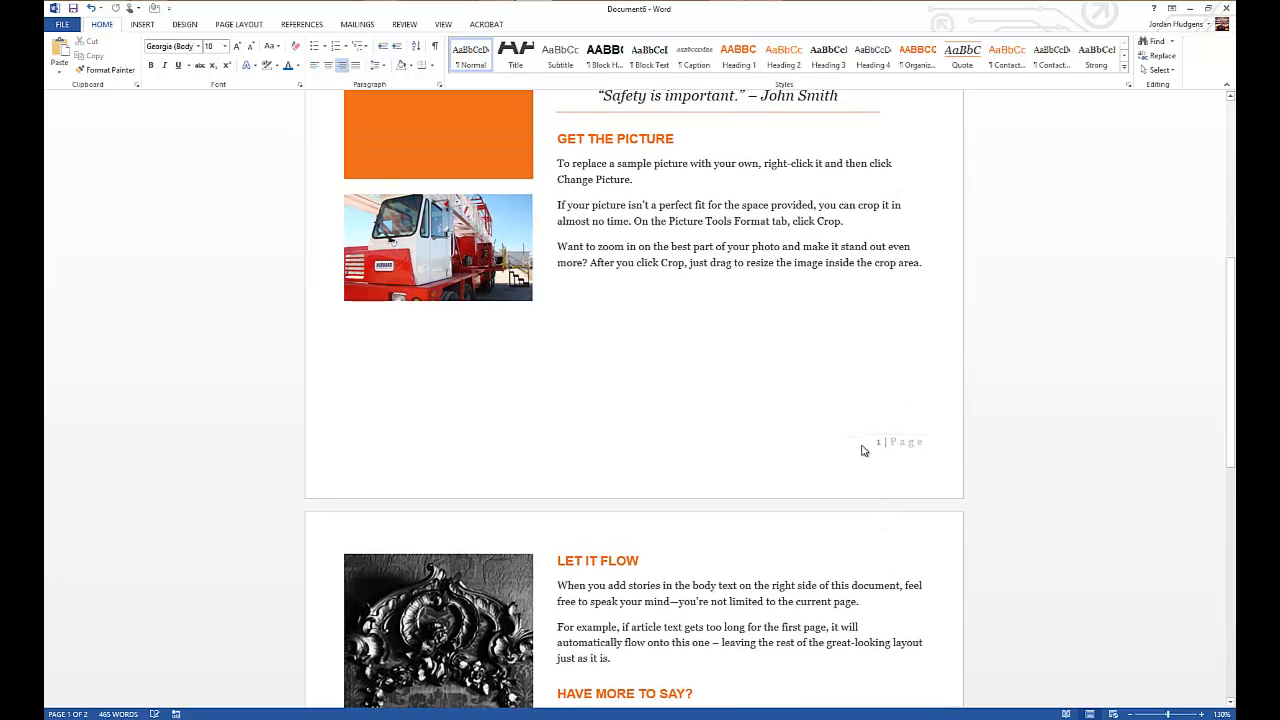
pyautogui.click(781, 418)
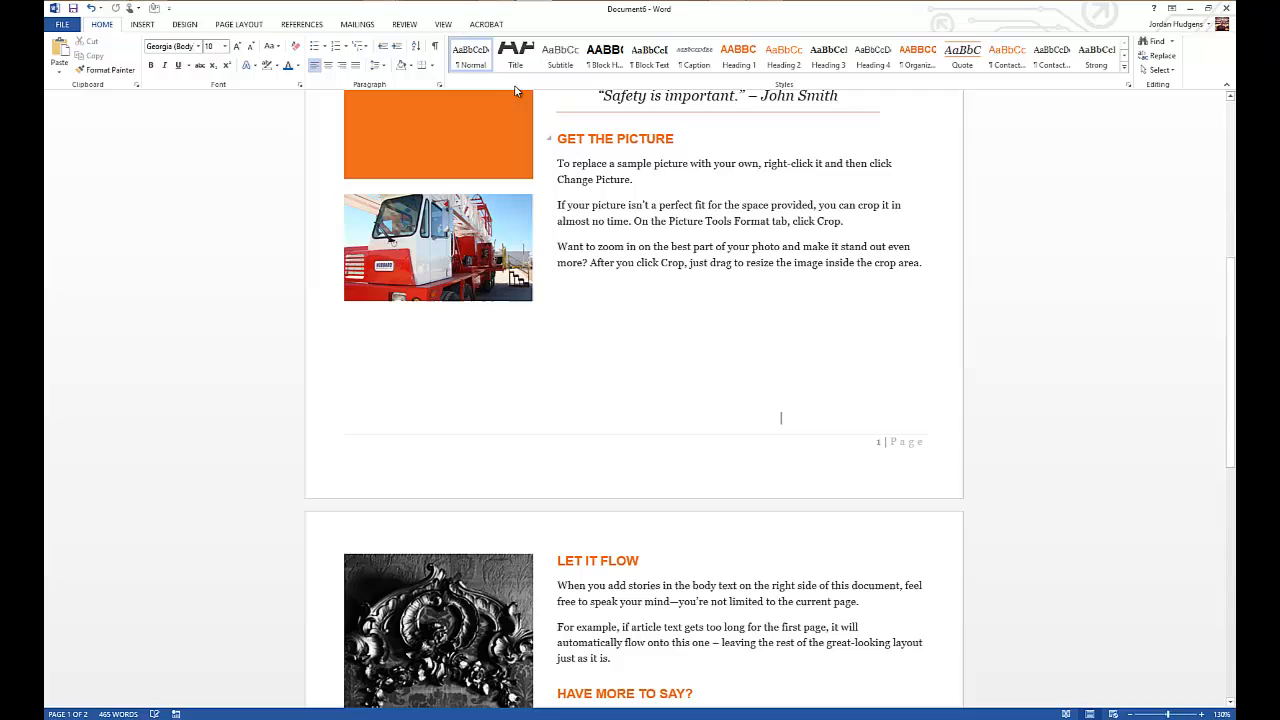
pyautogui.click(142, 24)
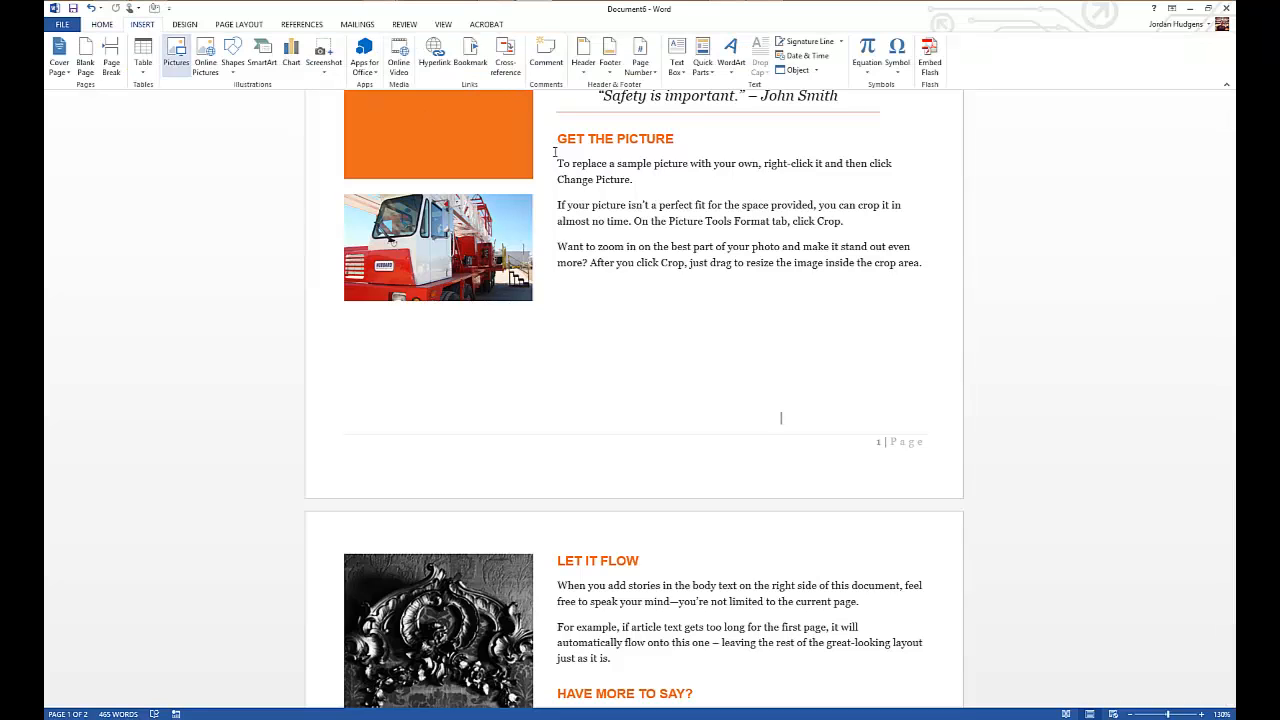
# Type Energy News Monthly at the left of the page-one footer.
pyautogui.click(610, 57)
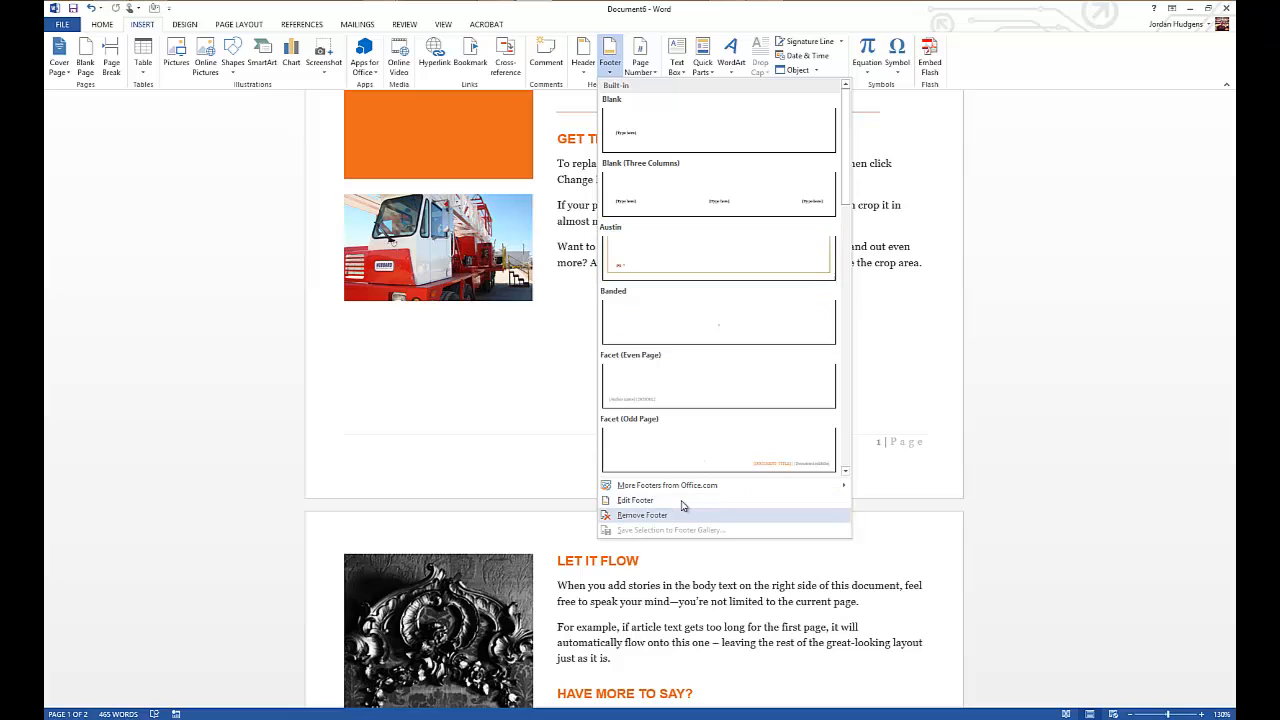
pyautogui.click(635, 499)
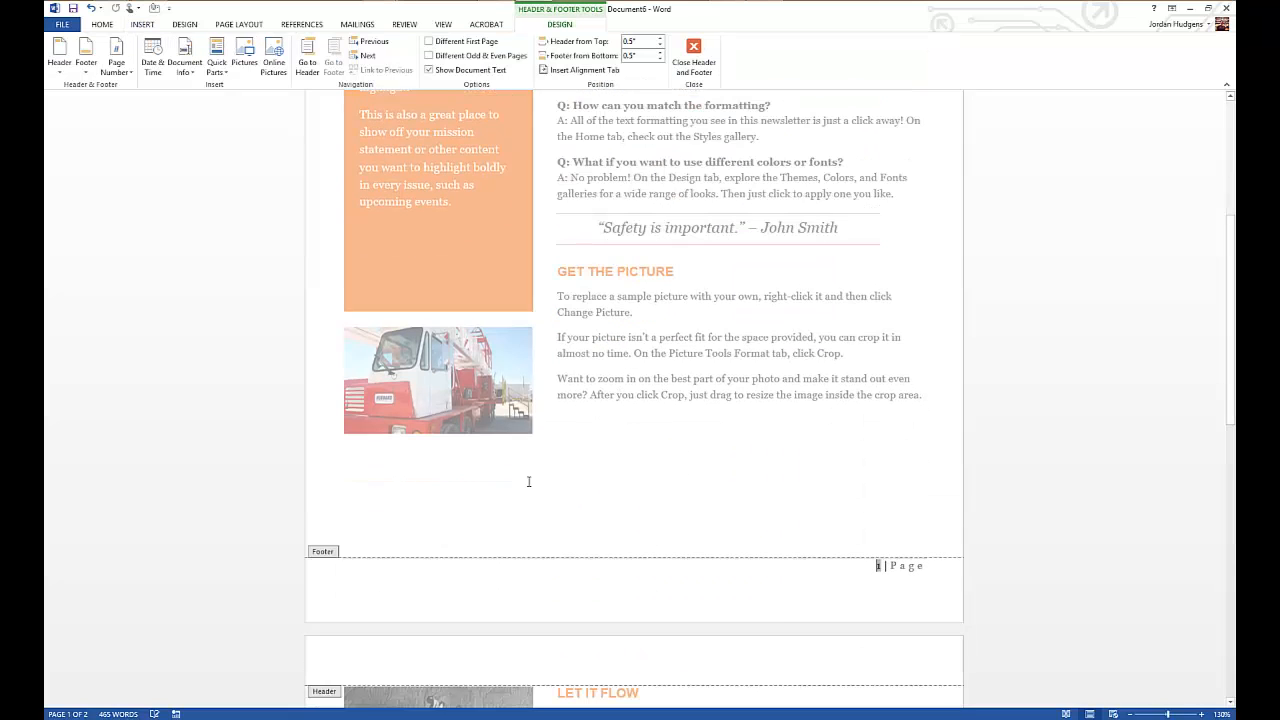
pyautogui.scroll(-3)
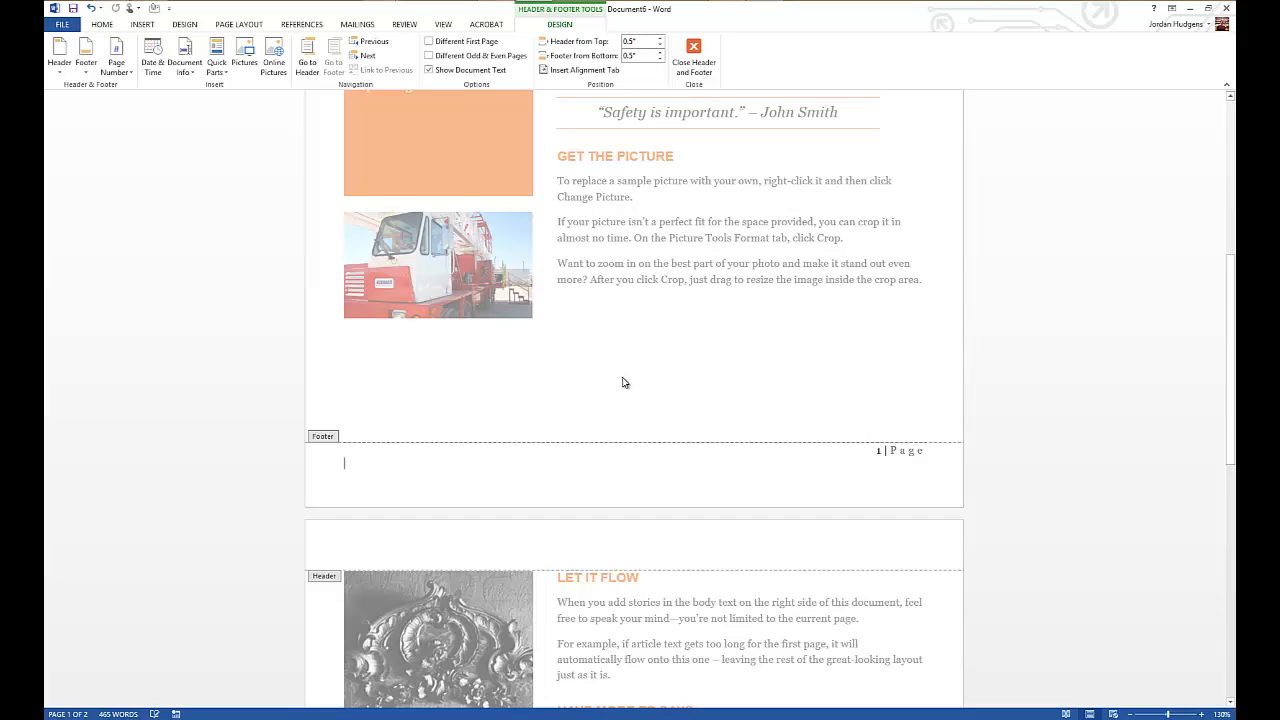
pyautogui.write('Ener')
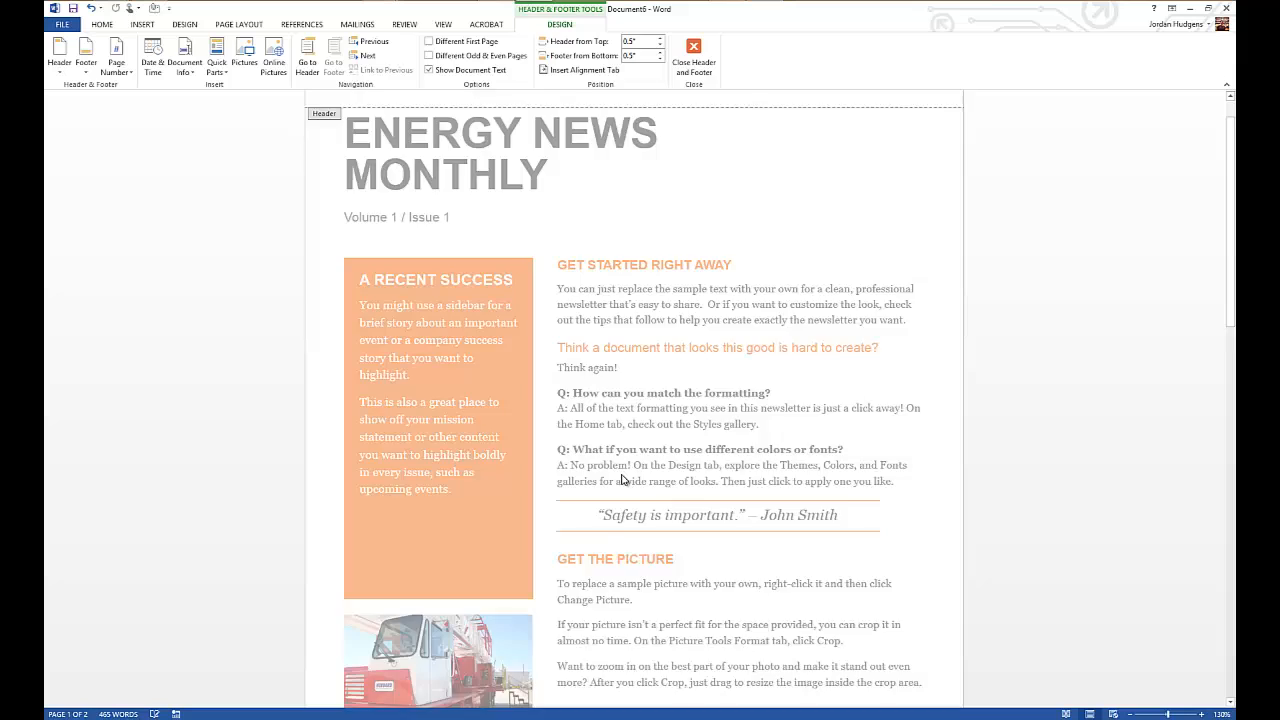
pyautogui.scroll(-3)
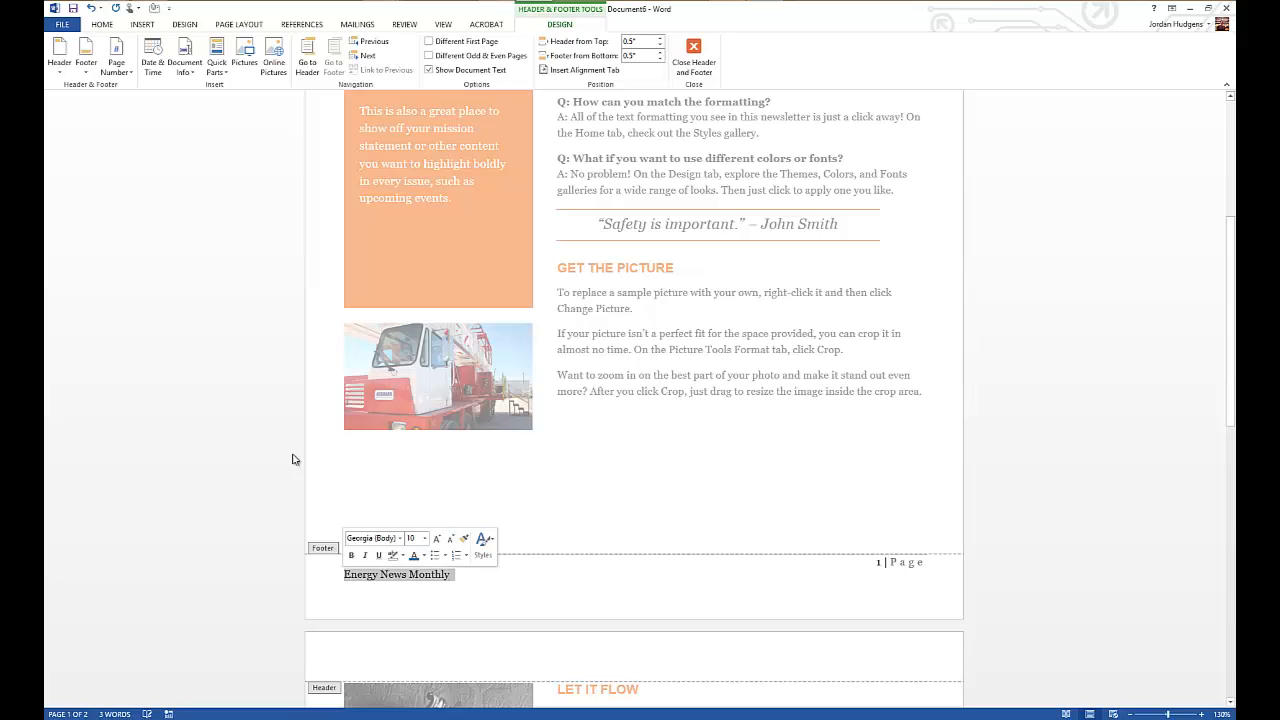
# Make the Energy News Monthly footer text bold Arial, then close the footer.
pyautogui.click(101, 24)
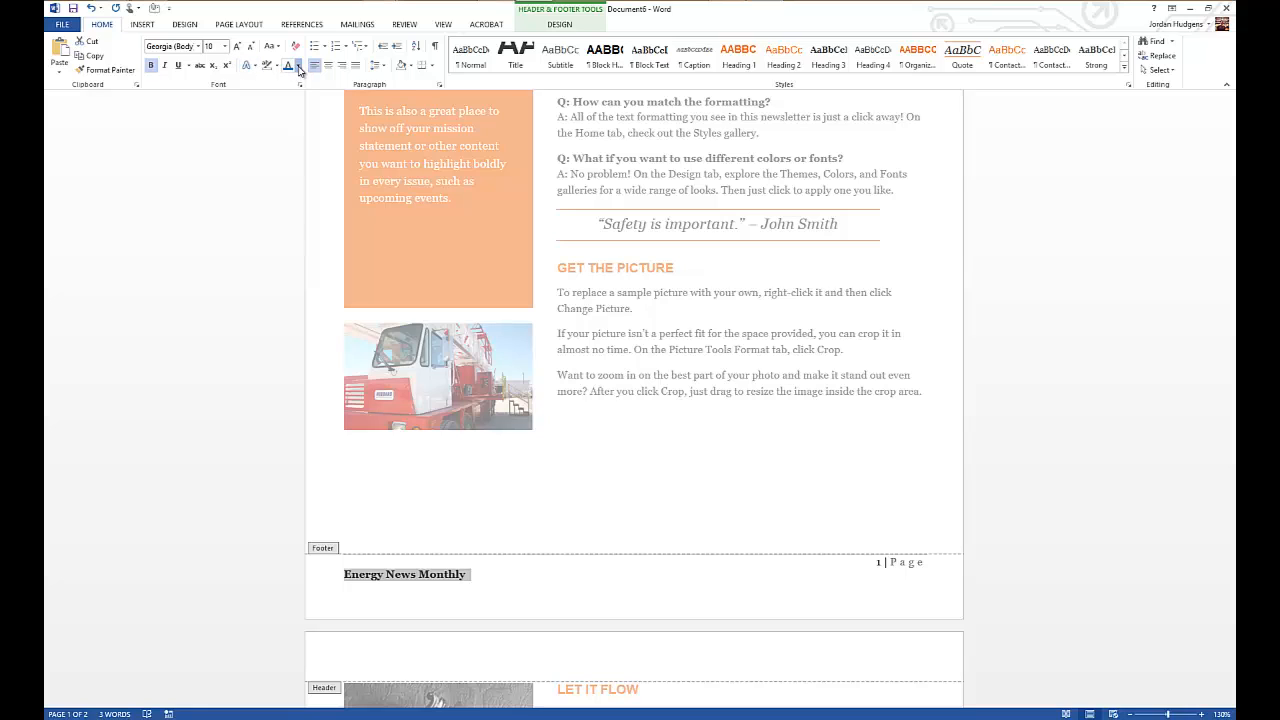
pyautogui.click(299, 66)
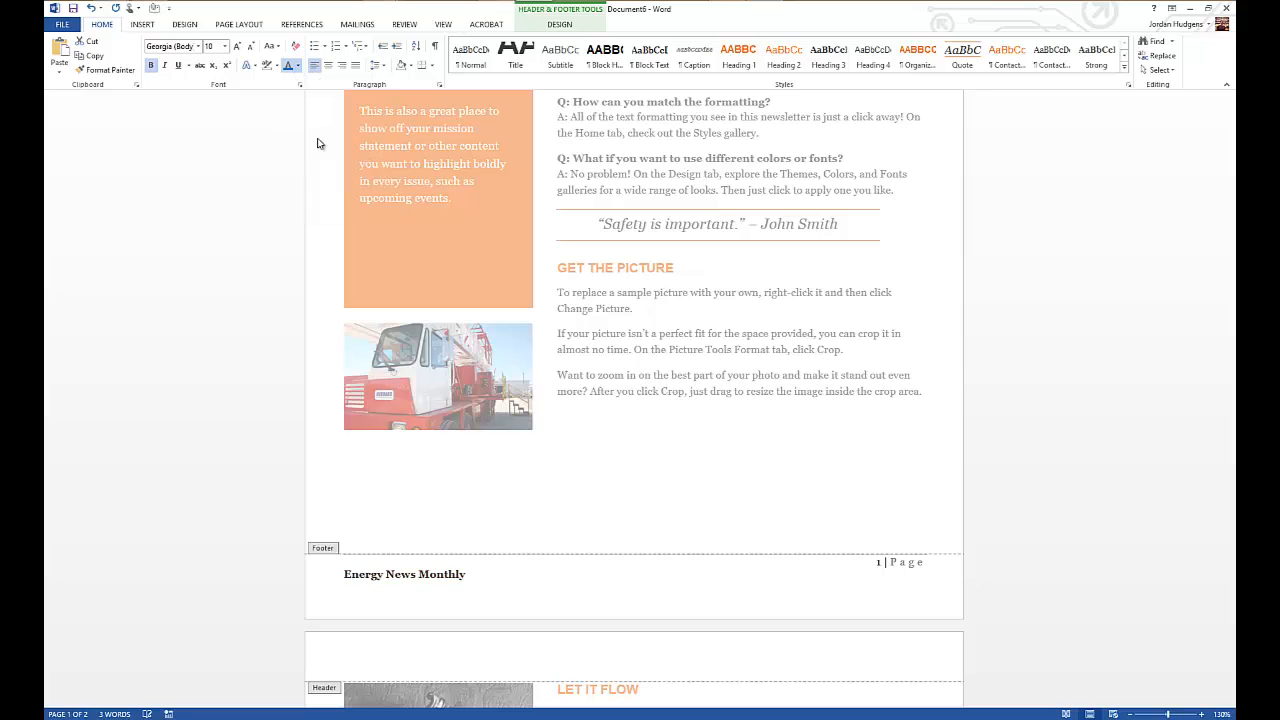
pyautogui.click(196, 46)
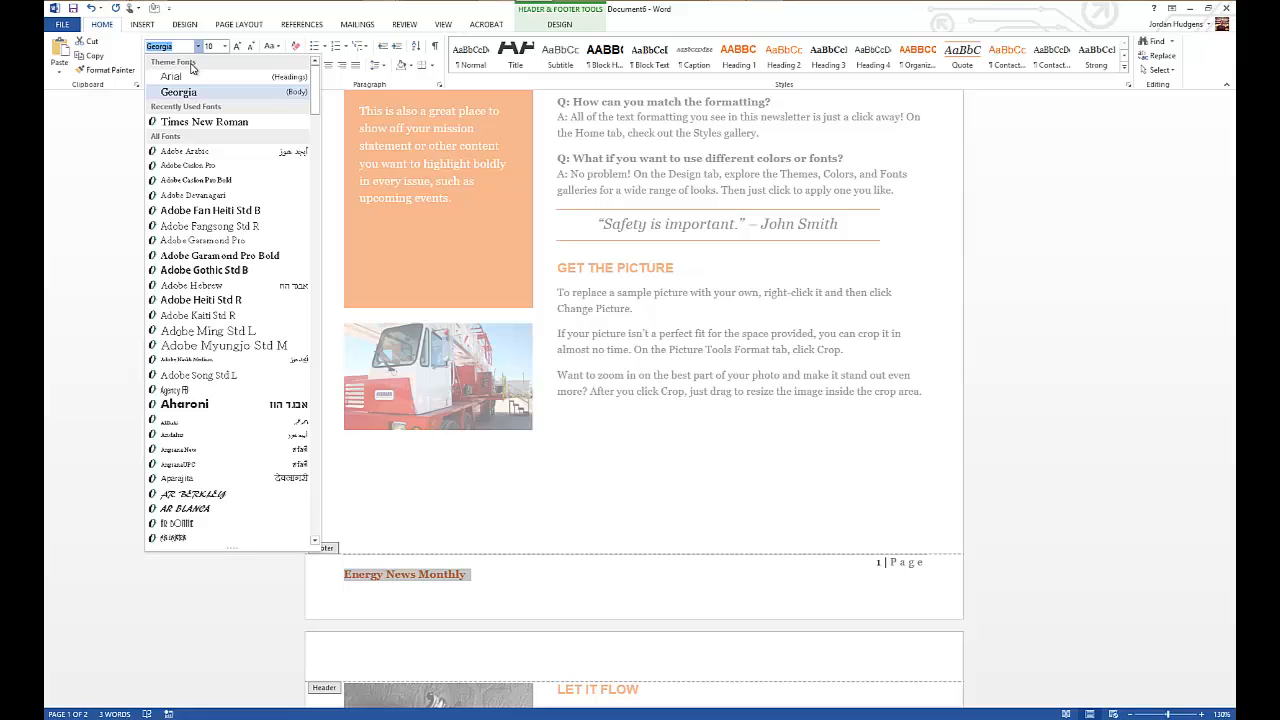
pyautogui.click(171, 76)
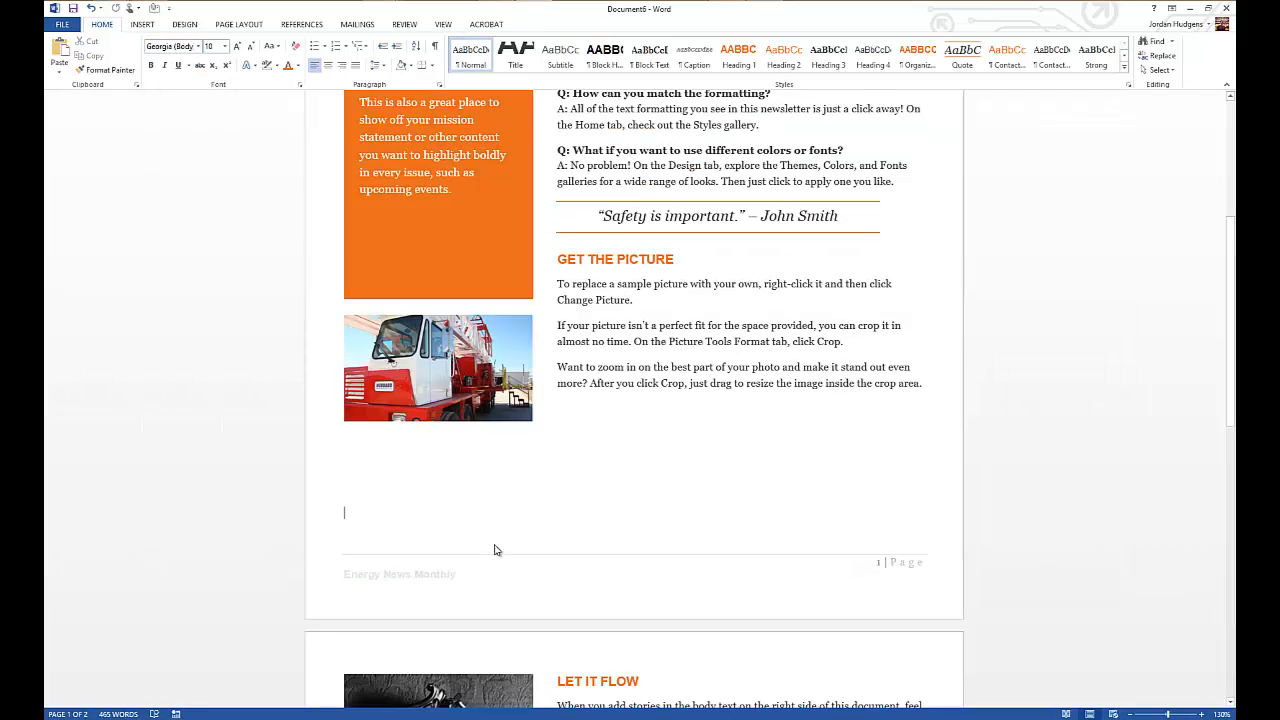
pyautogui.scroll(-3)
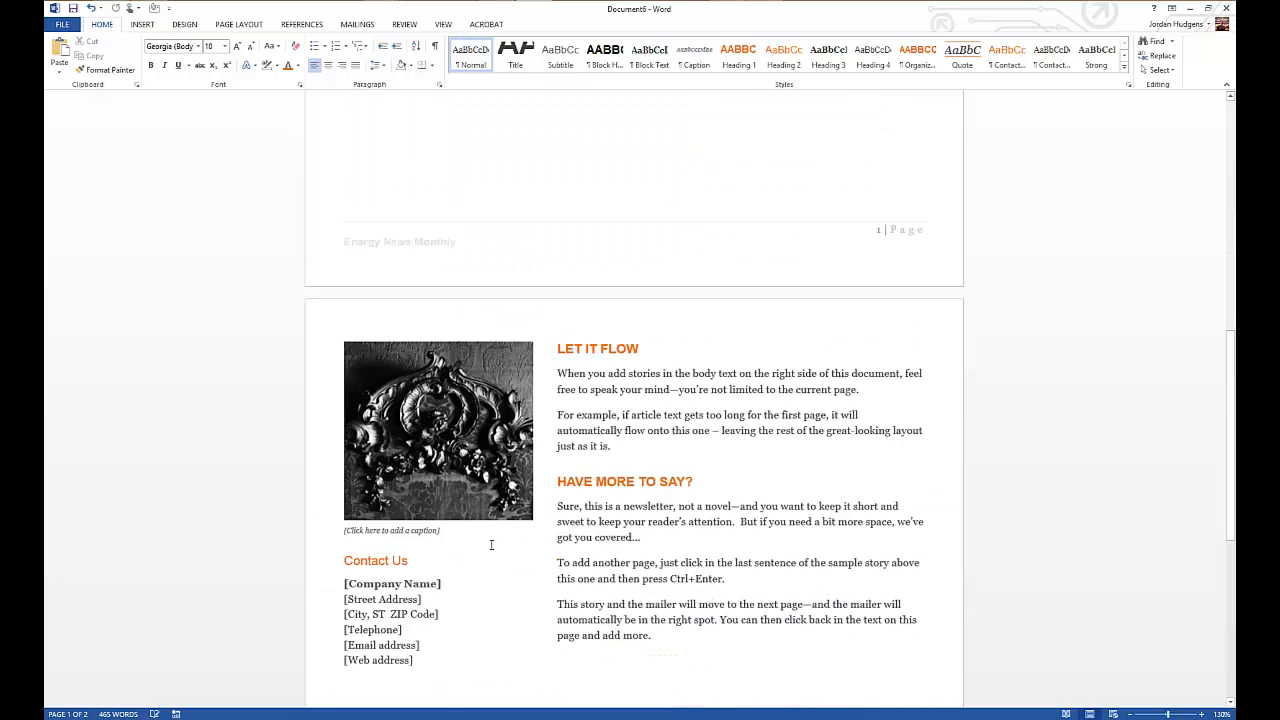
pyautogui.scroll(-3)
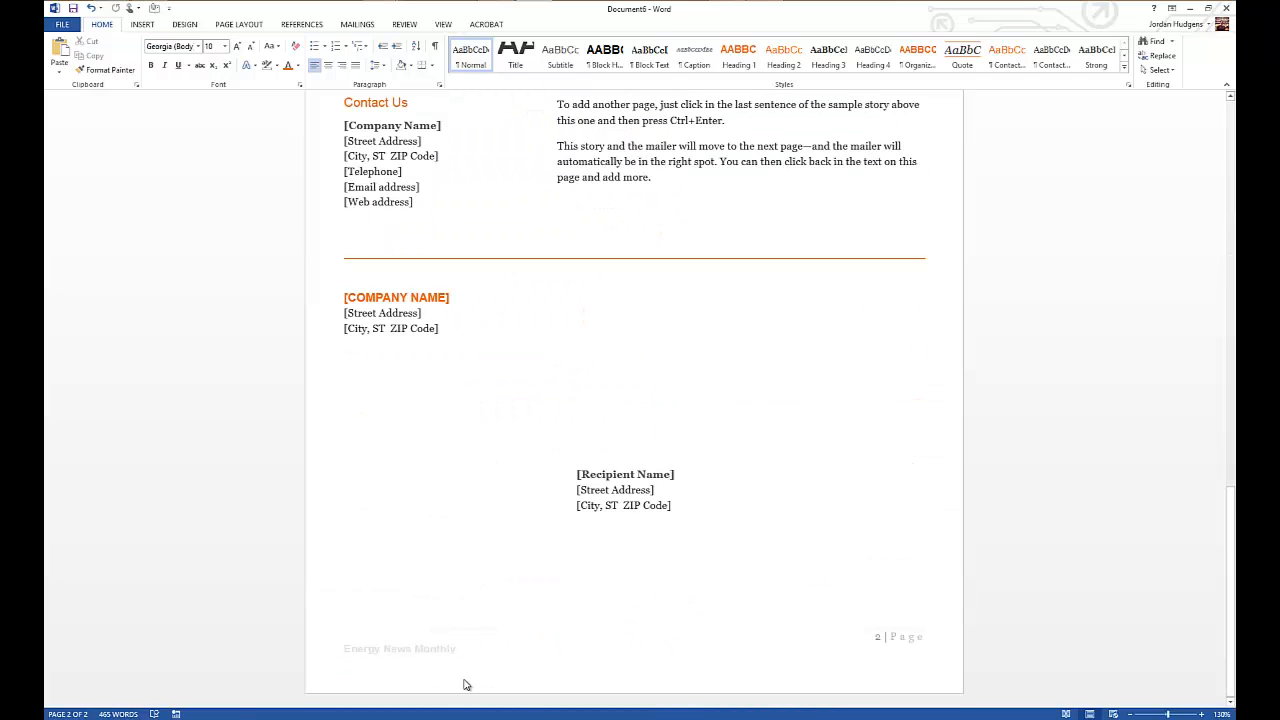